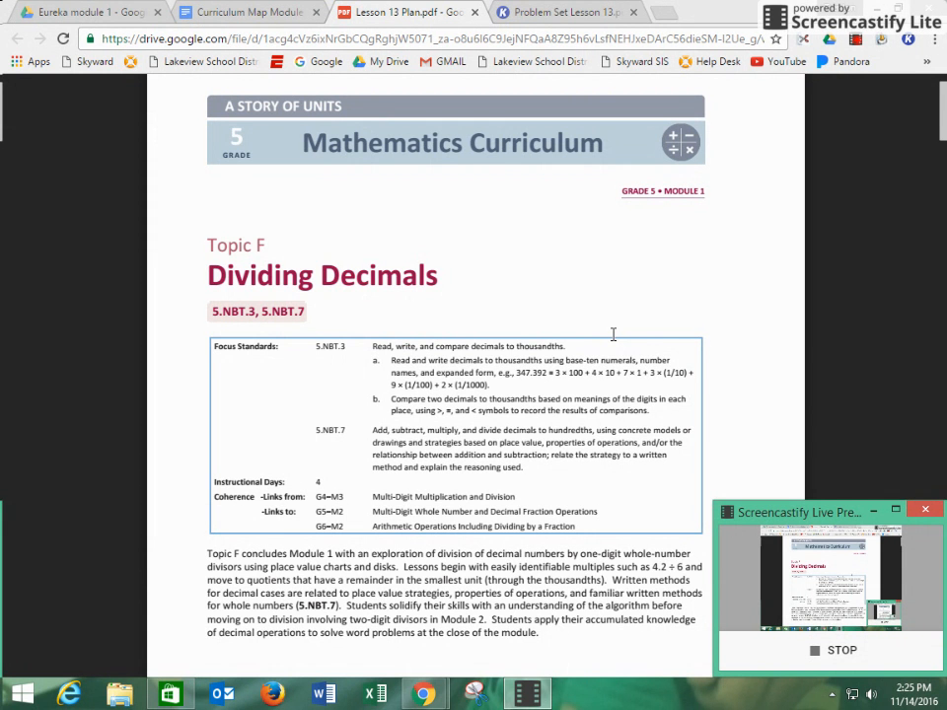
Step: Switch to the Problem Set Lesson 13 browser tab showing the decimal division exercises
{"action": "scroll", "scroll_direction": "down", "scroll_amount": 3}
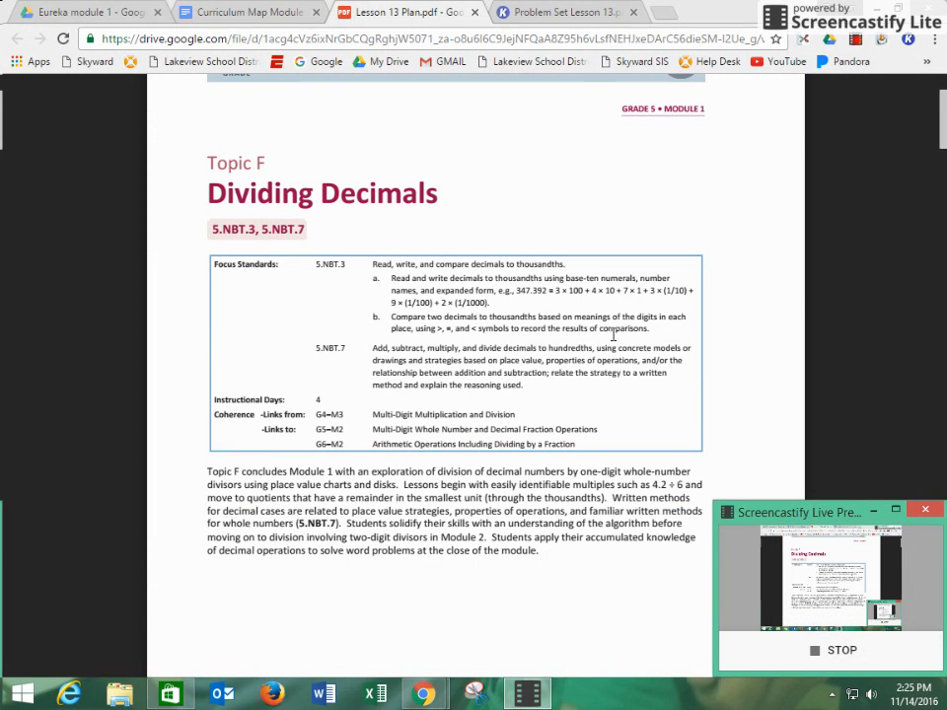
{"action": "mouse_move", "coordinate": [524, 335]}
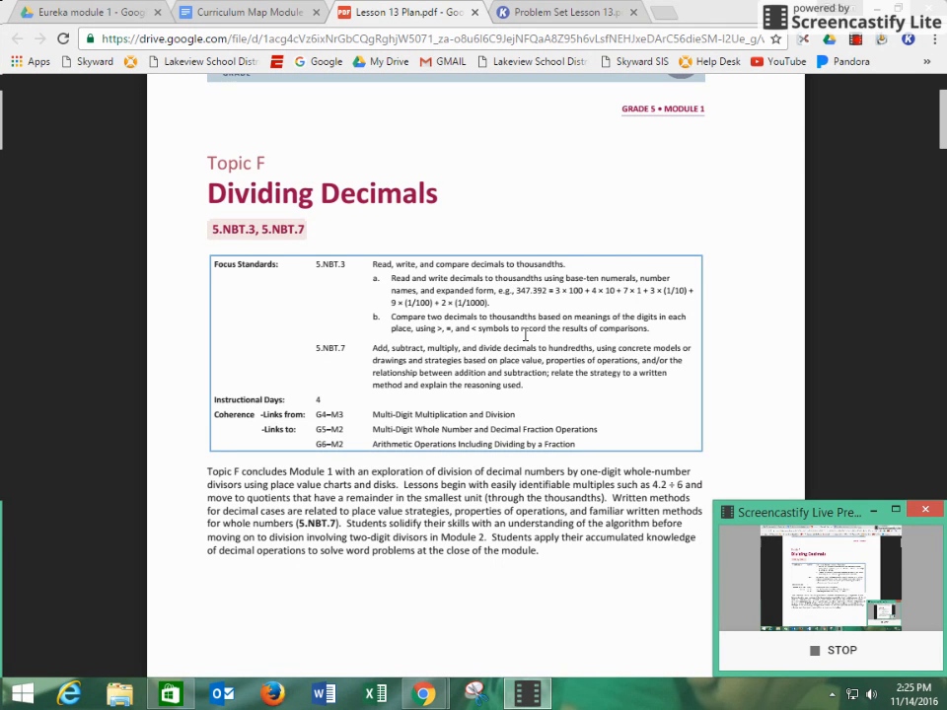
{"action": "scroll", "scroll_direction": "down", "scroll_amount": 3}
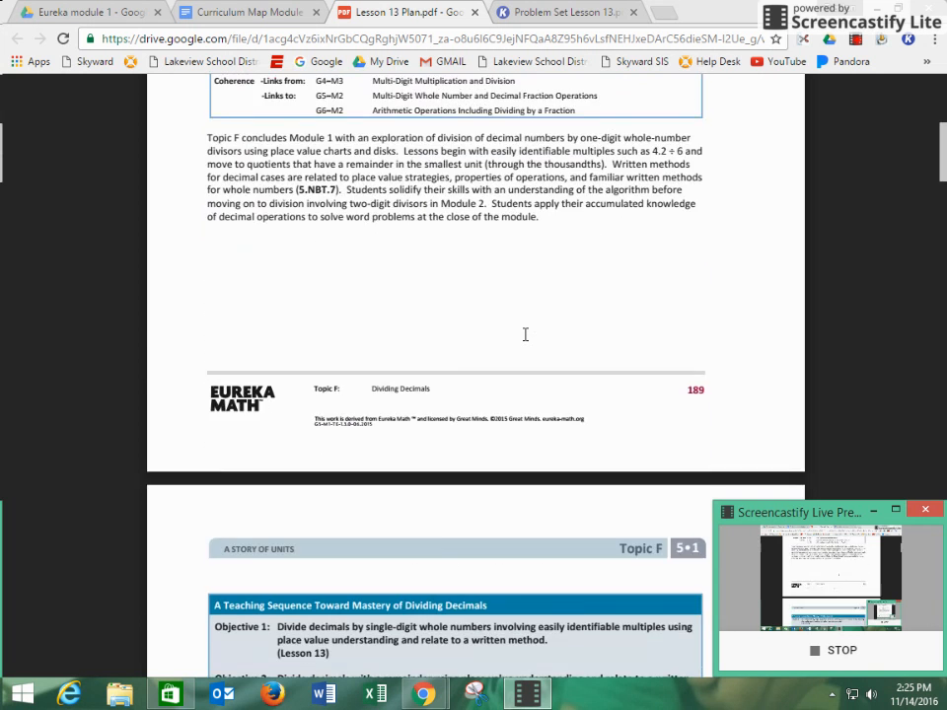
{"action": "scroll", "scroll_direction": "down", "scroll_amount": 3}
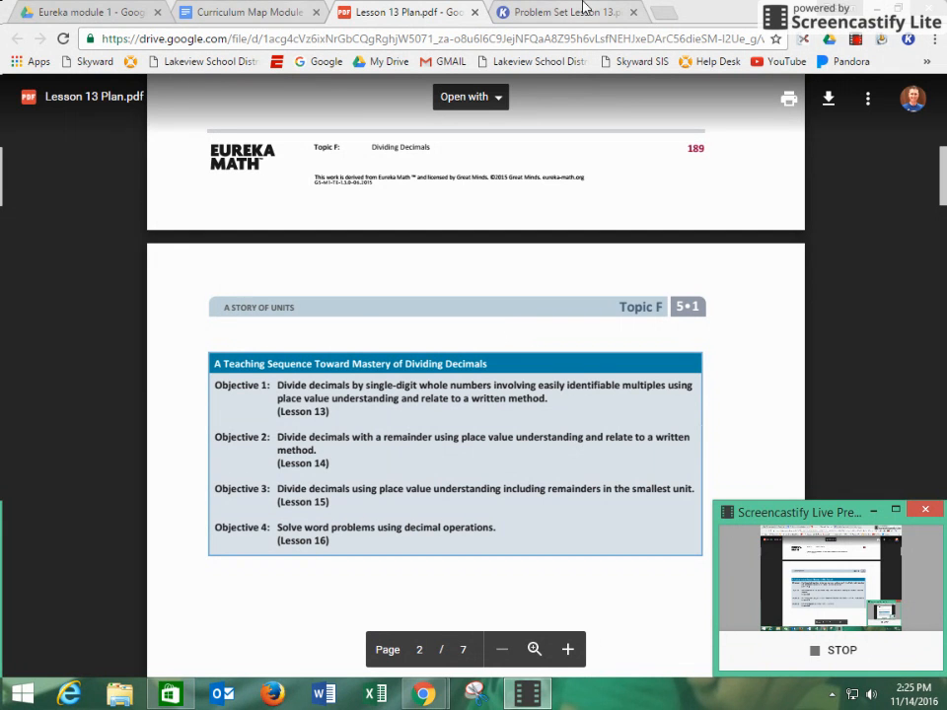
{"action": "left_click", "coordinate": [562, 12]}
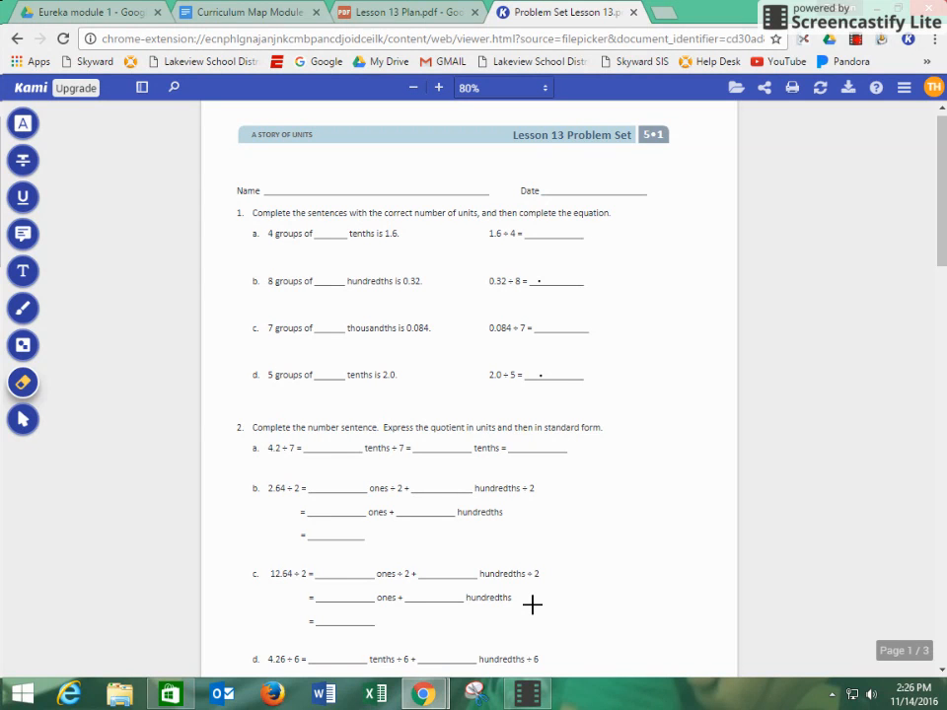
{"action": "mouse_move", "coordinate": [581, 343]}
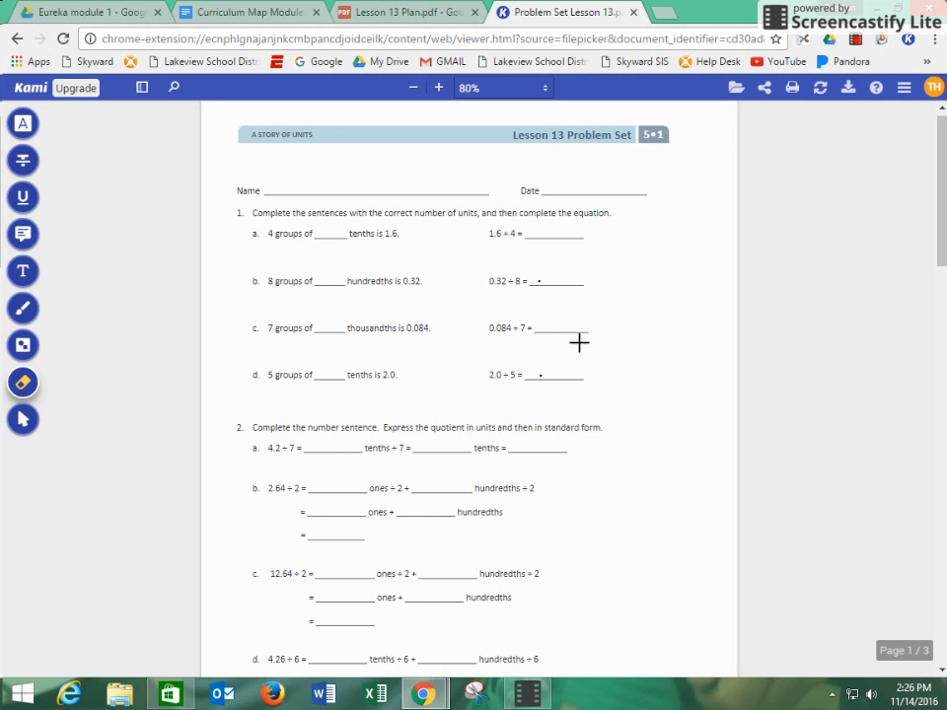
{"action": "mouse_move", "coordinate": [648, 213]}
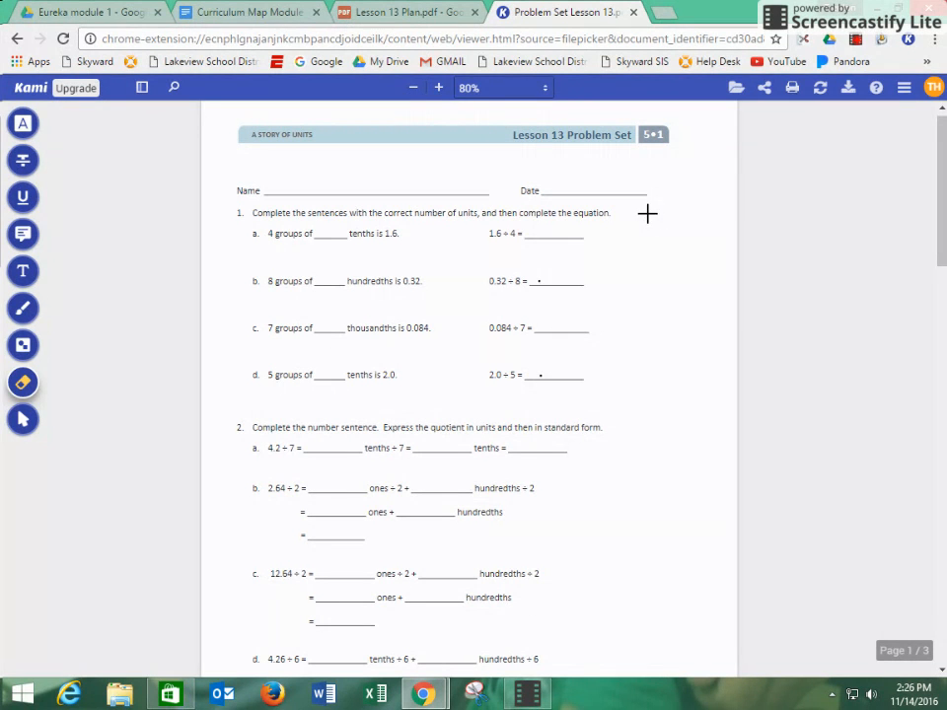
{"action": "mouse_move", "coordinate": [639, 213]}
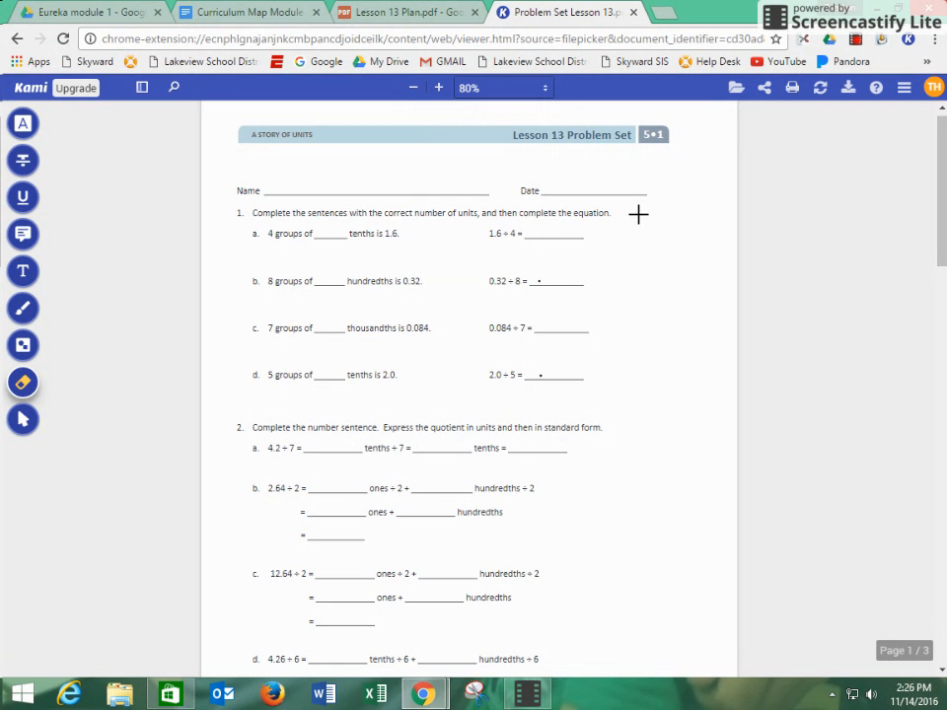
{"action": "mouse_move", "coordinate": [405, 239]}
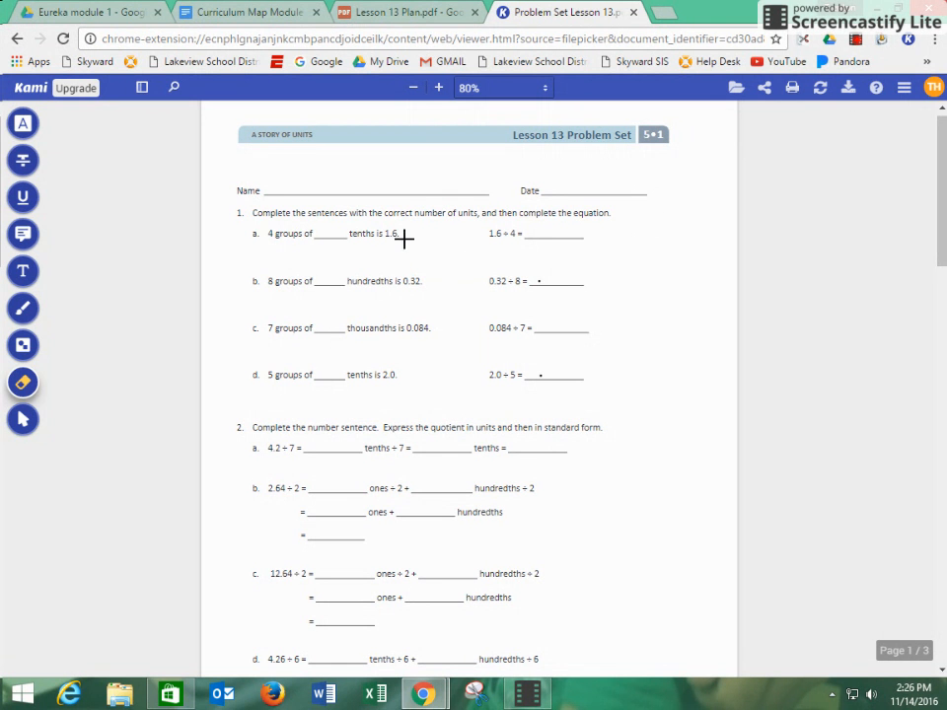
{"action": "mouse_move", "coordinate": [493, 248]}
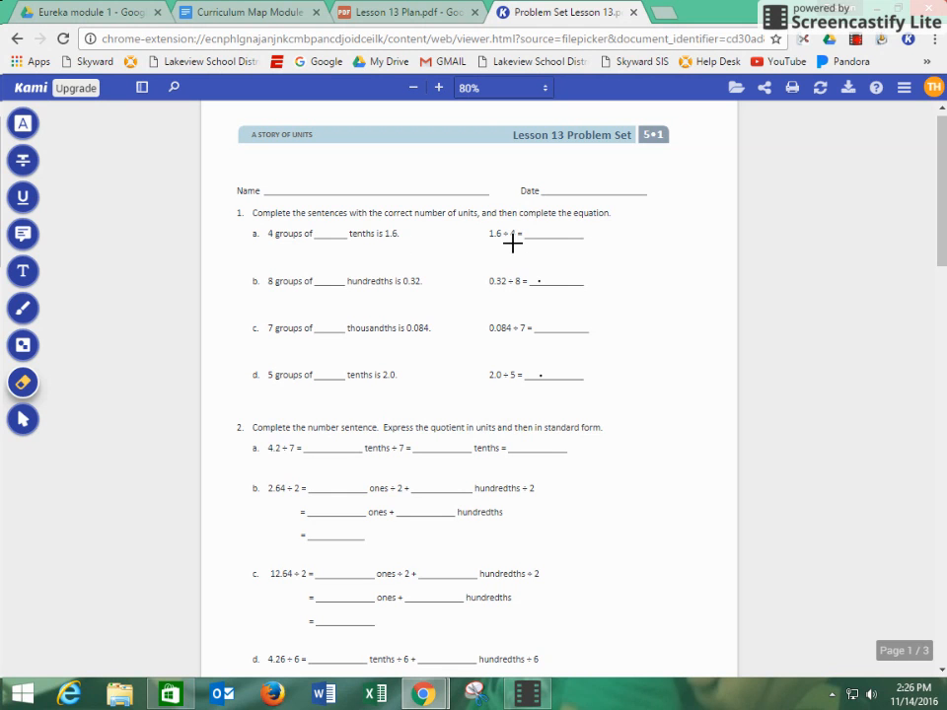
{"action": "mouse_move", "coordinate": [347, 260]}
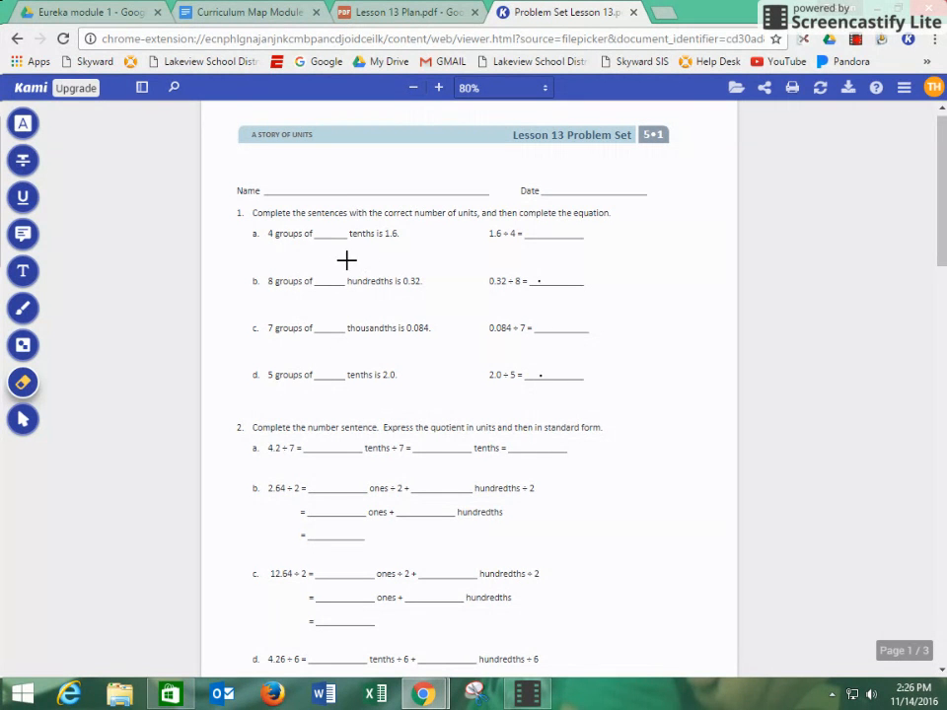
{"action": "mouse_move", "coordinate": [526, 241]}
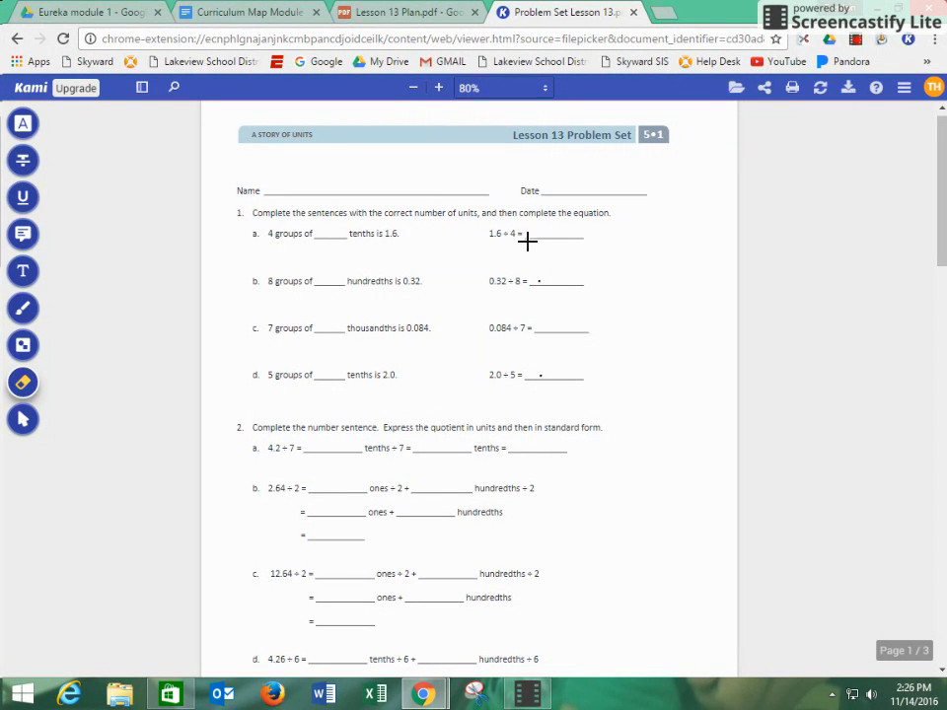
{"action": "mouse_move", "coordinate": [649, 221]}
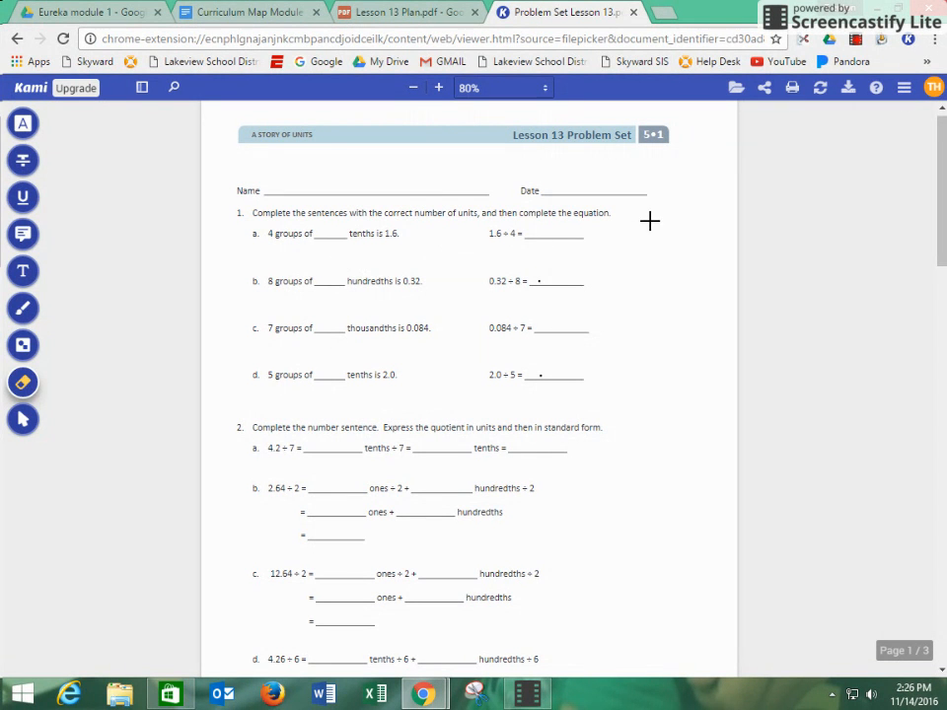
{"action": "mouse_move", "coordinate": [664, 245]}
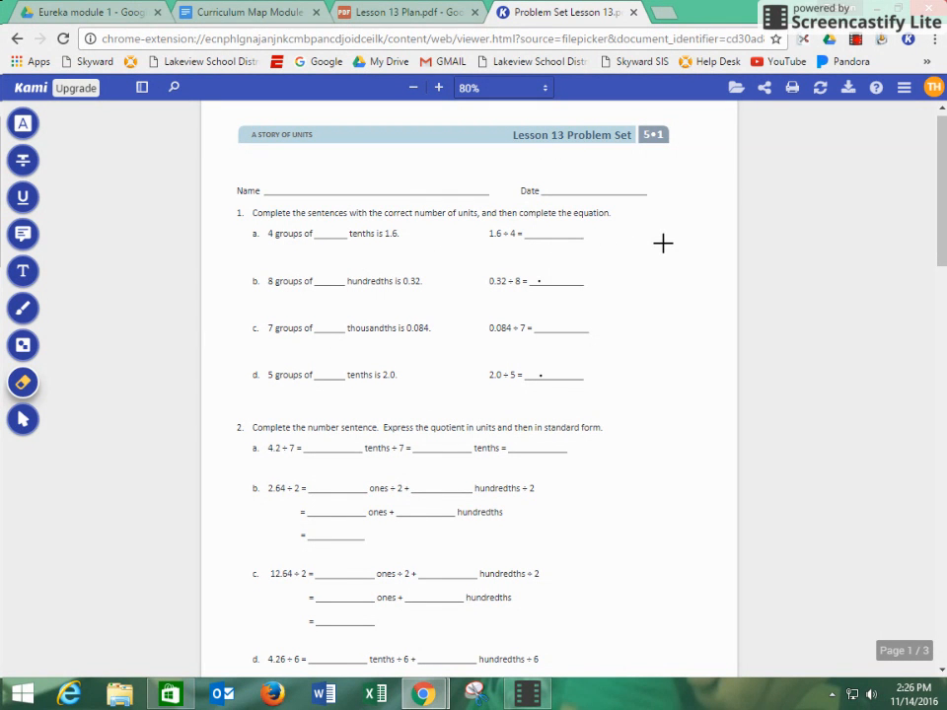
{"action": "mouse_move", "coordinate": [24, 272]}
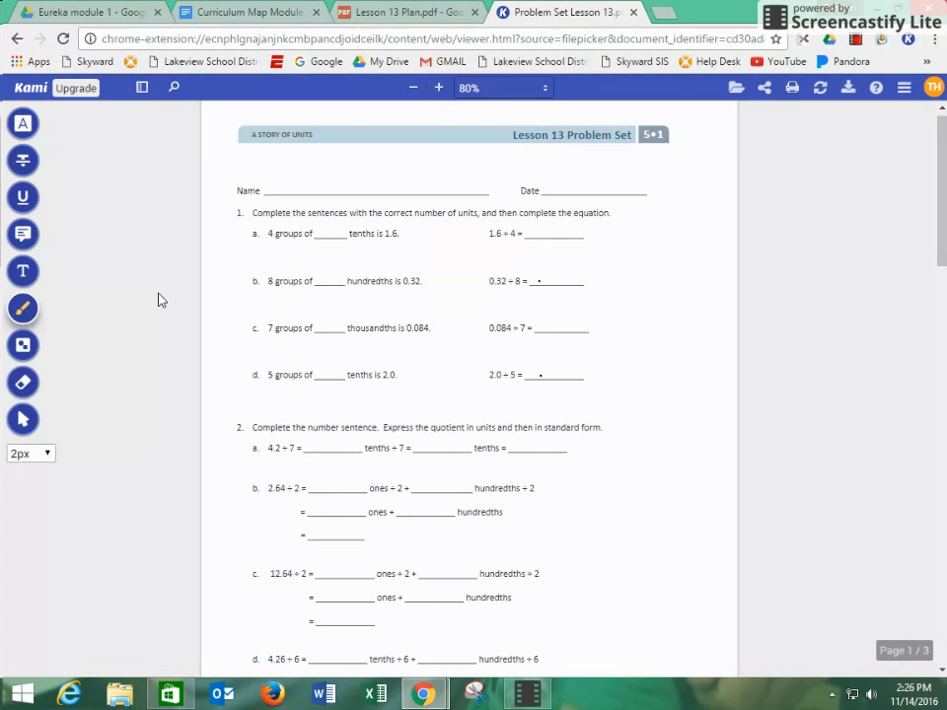
{"action": "mouse_move", "coordinate": [671, 203]}
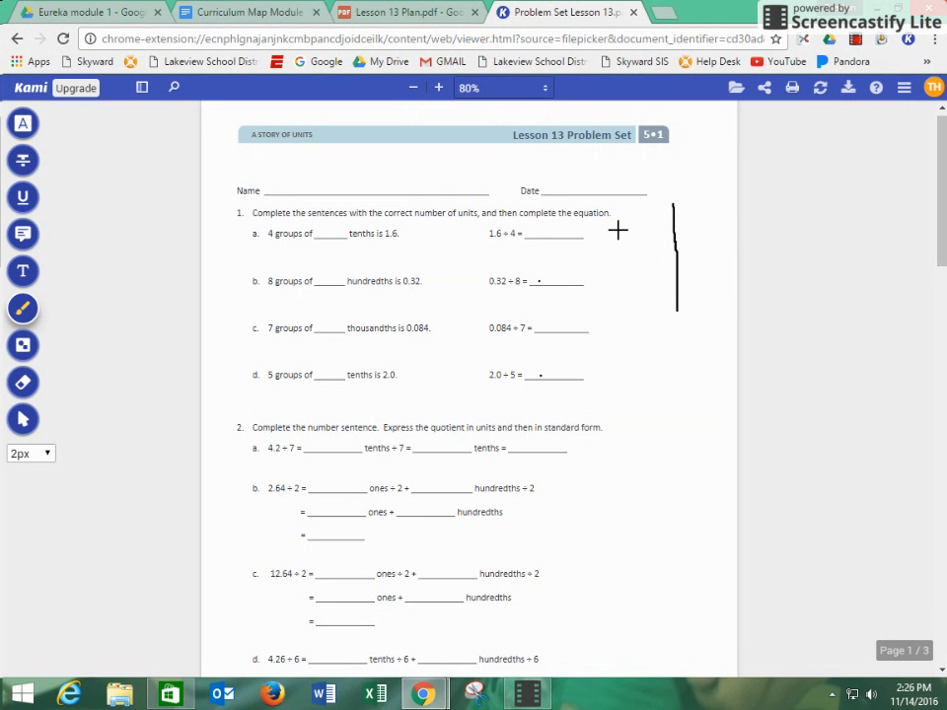
Step: Draw a ones/tenths chart beside problem 1 and write 16 under the tenths column
{"action": "left_click_drag", "start_coordinate": [616, 229], "coordinate": [734, 229]}
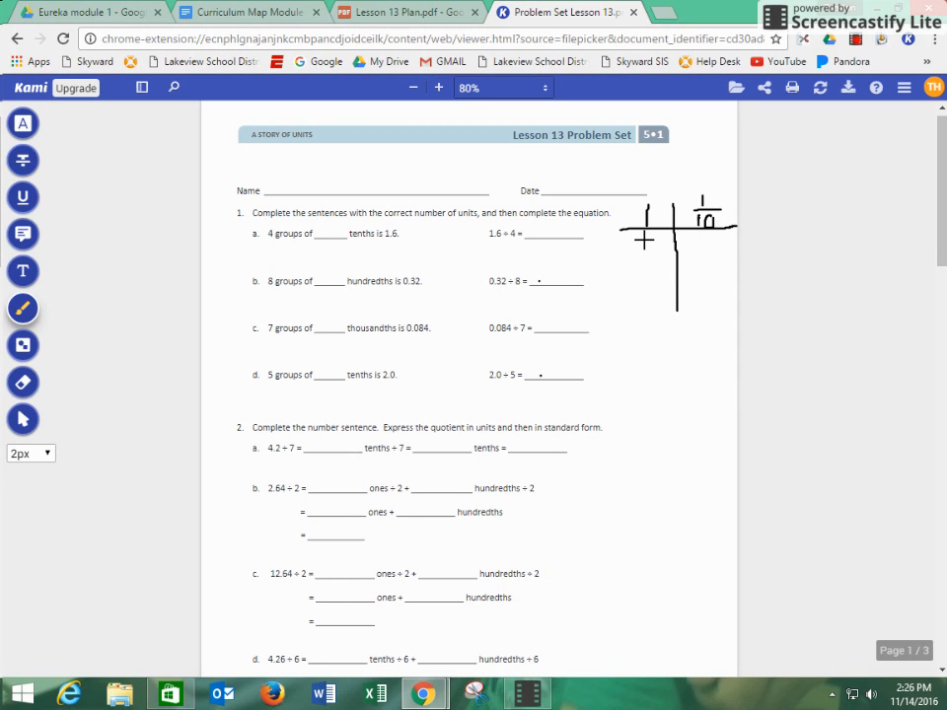
{"action": "mouse_move", "coordinate": [572, 280]}
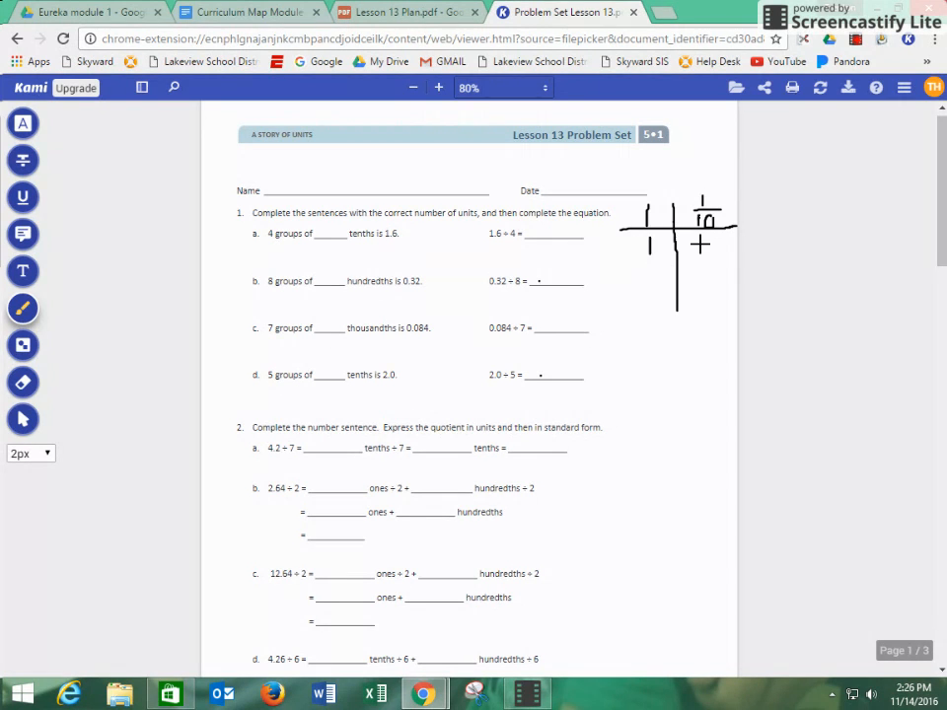
{"action": "left_click_drag", "start_coordinate": [701, 241], "coordinate": [711, 253]}
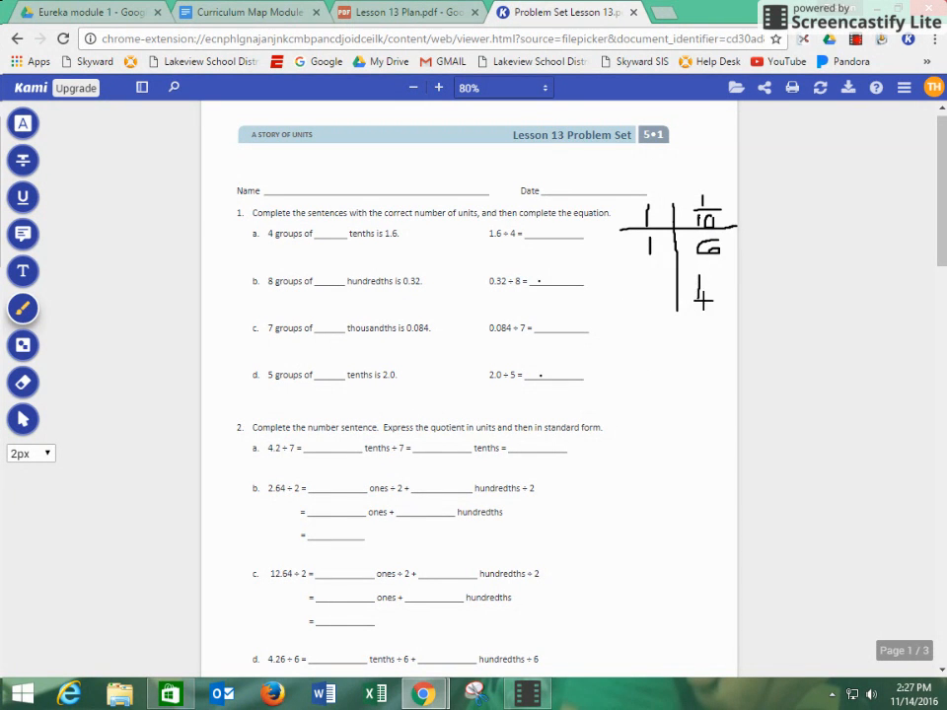
{"action": "left_click_drag", "start_coordinate": [700, 296], "coordinate": [730, 306]}
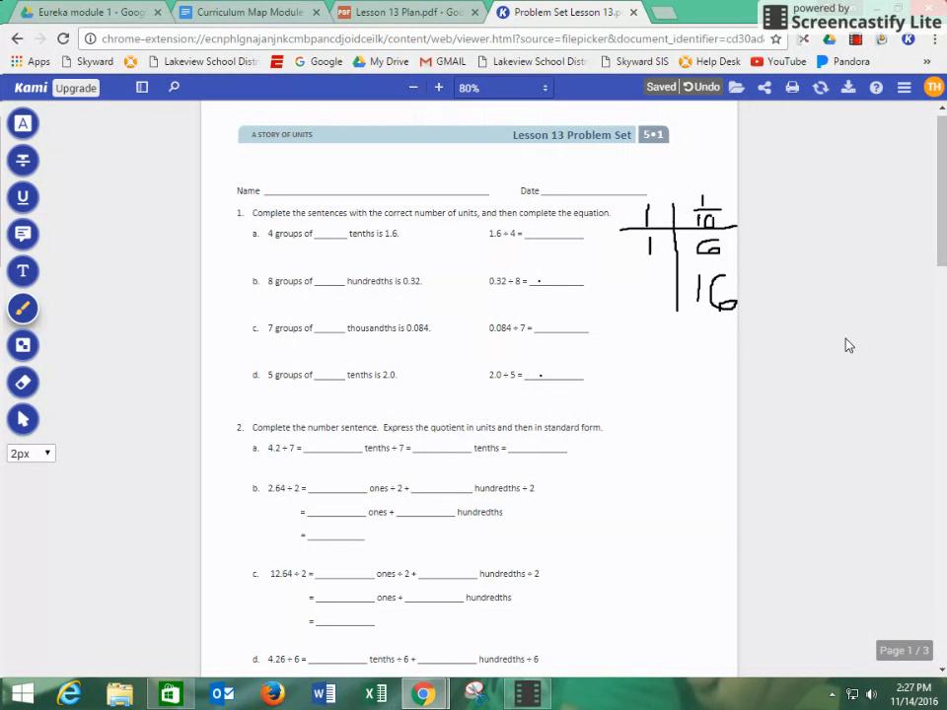
{"action": "mouse_move", "coordinate": [521, 424]}
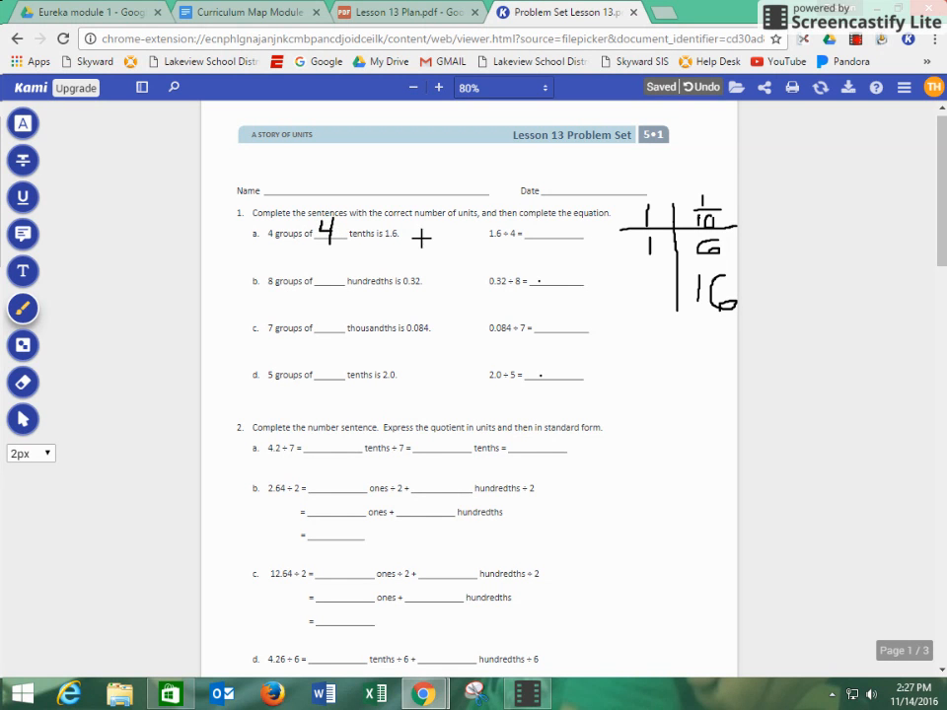
{"action": "mouse_move", "coordinate": [616, 359]}
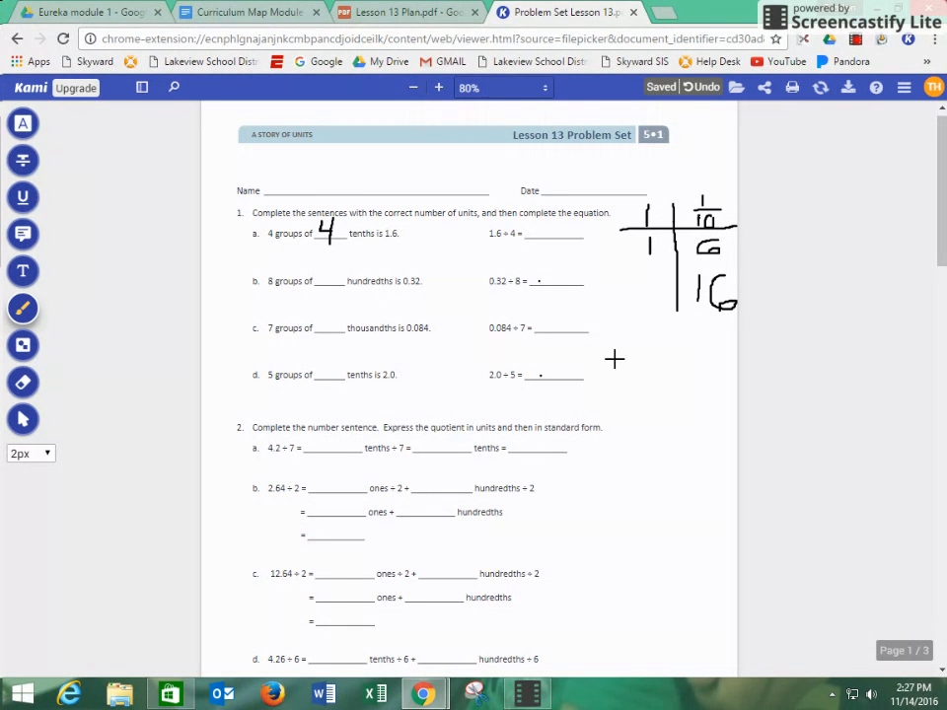
{"action": "mouse_move", "coordinate": [506, 244]}
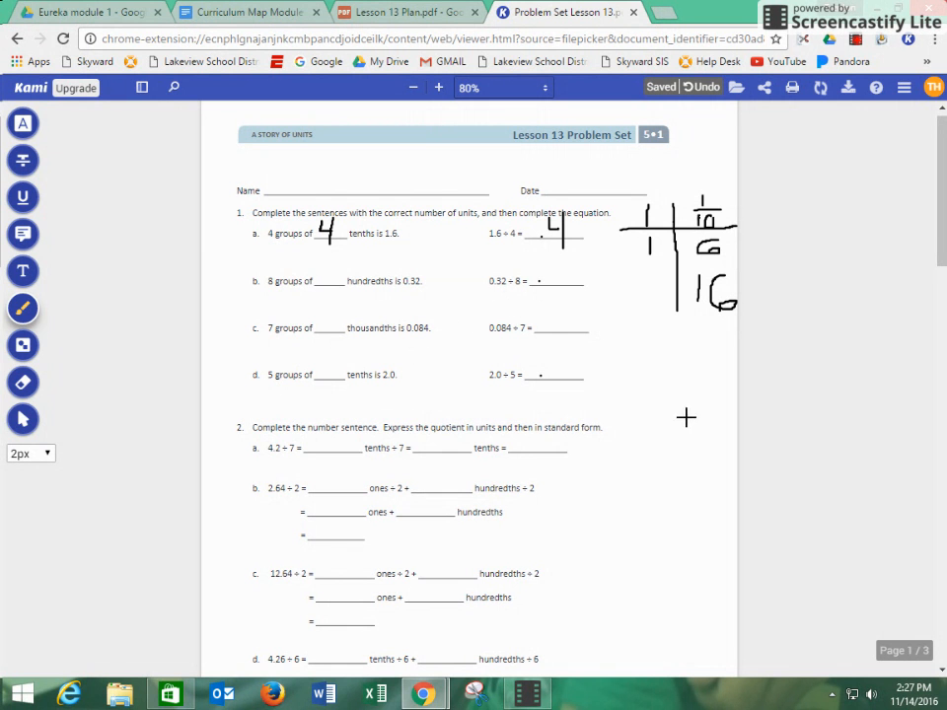
{"action": "mouse_move", "coordinate": [677, 410]}
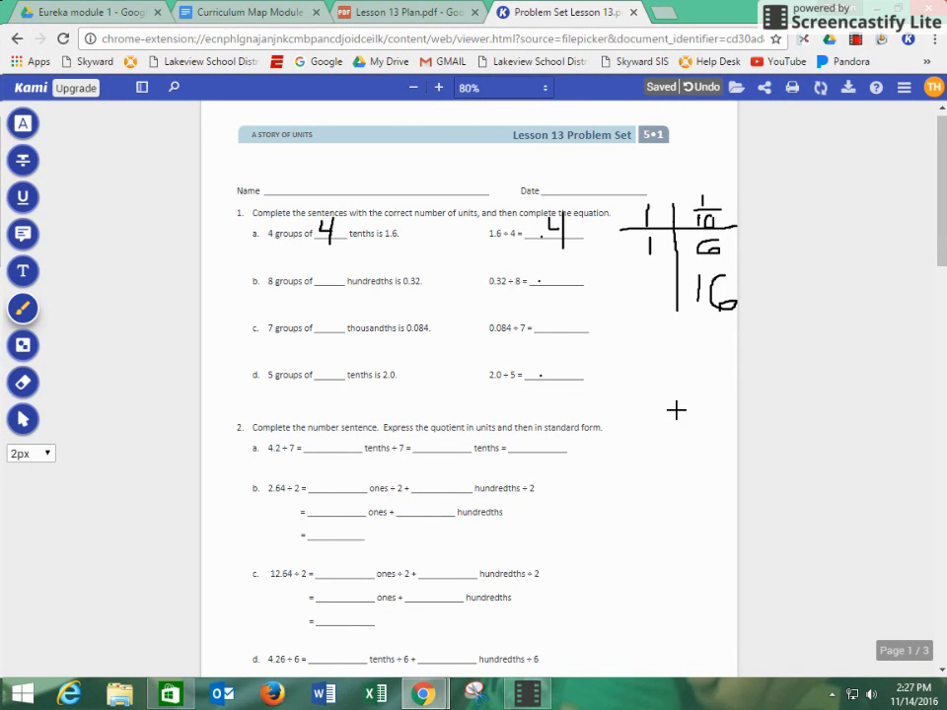
{"action": "mouse_move", "coordinate": [667, 406]}
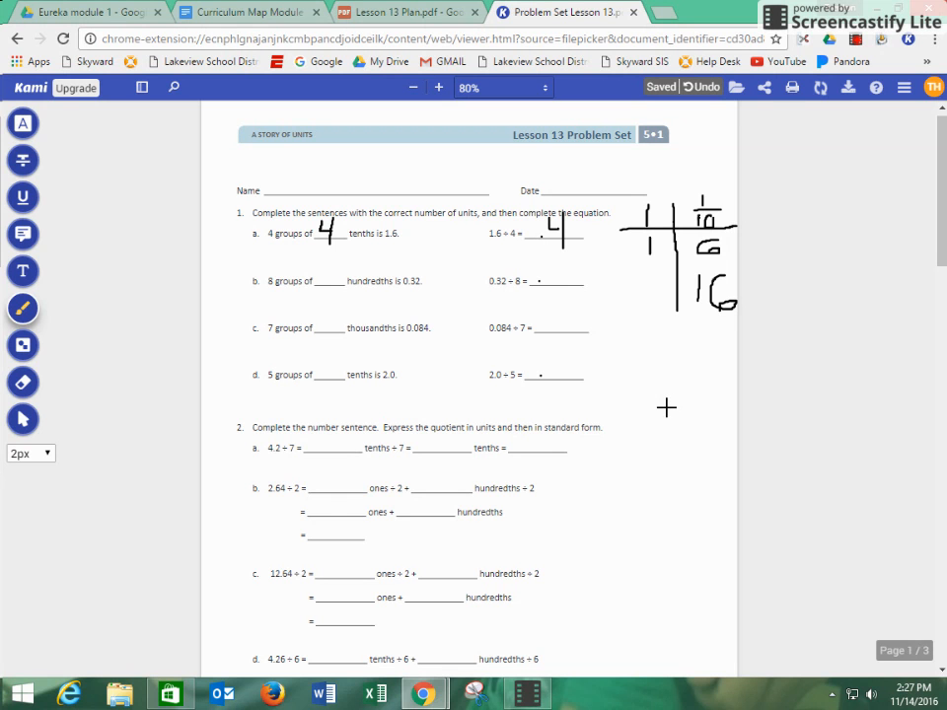
{"action": "mouse_move", "coordinate": [628, 340]}
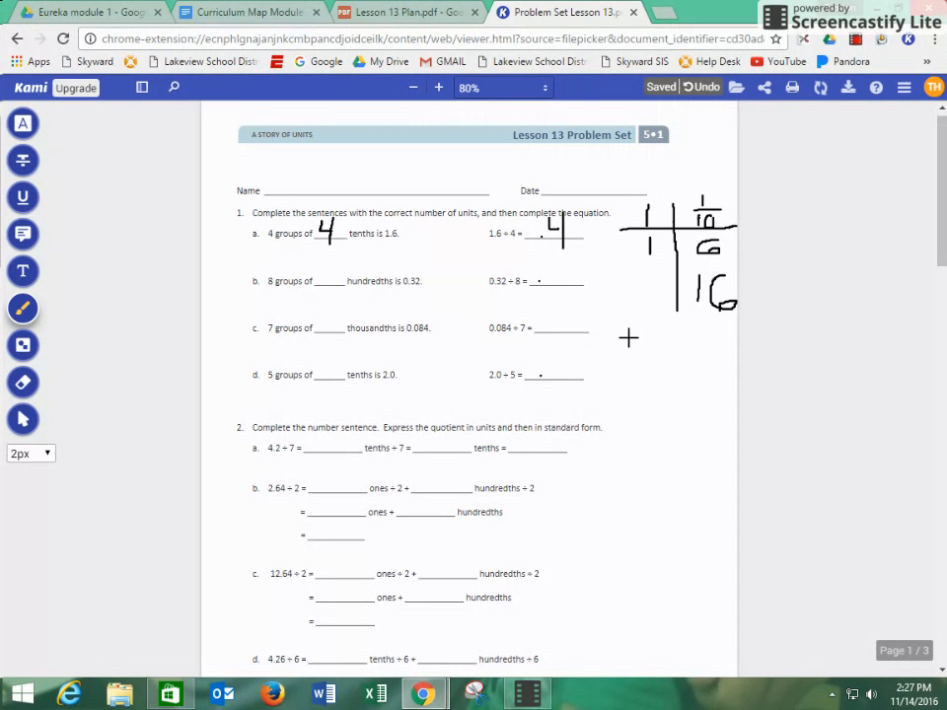
{"action": "mouse_move", "coordinate": [357, 297]}
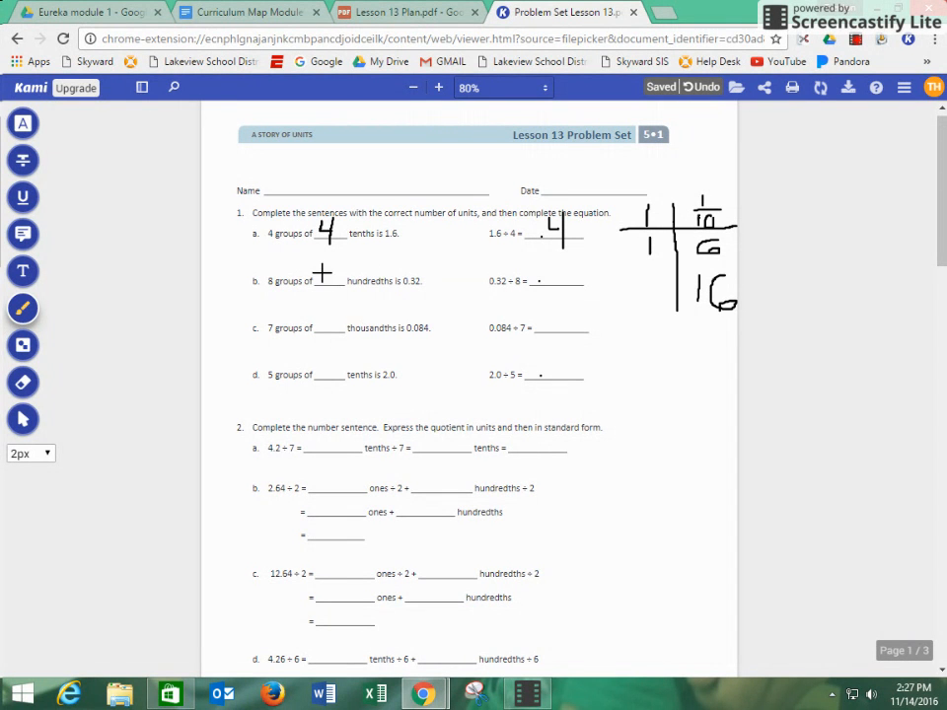
Step: Write 4 in the hundredths blank of 1b and .04 as the answer to 0.32 ÷ 8
{"action": "left_click_drag", "start_coordinate": [326, 264], "coordinate": [325, 278]}
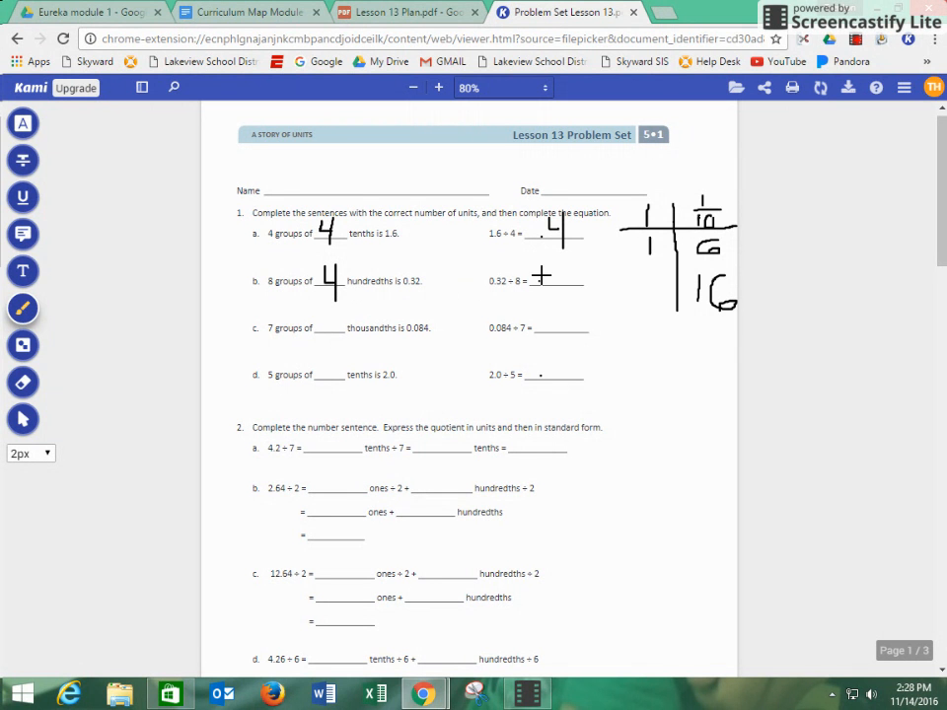
{"action": "left_click", "coordinate": [564, 269]}
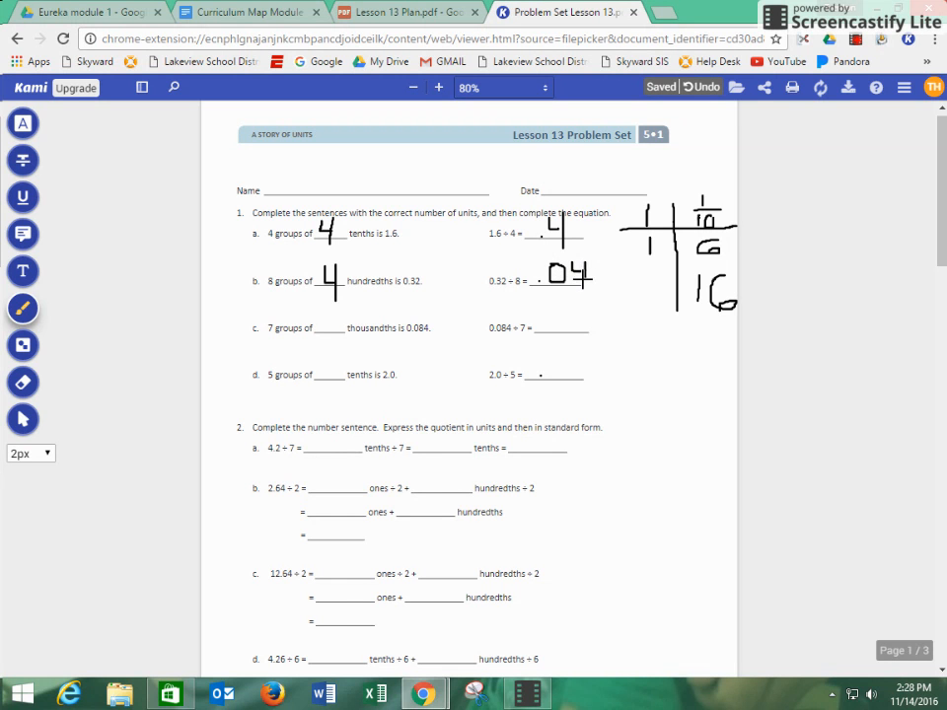
Step: Fill in problem 2a as 42 tenths ÷ 7 = 6 tenths = .6
{"action": "scroll", "scroll_direction": "down", "scroll_amount": 3}
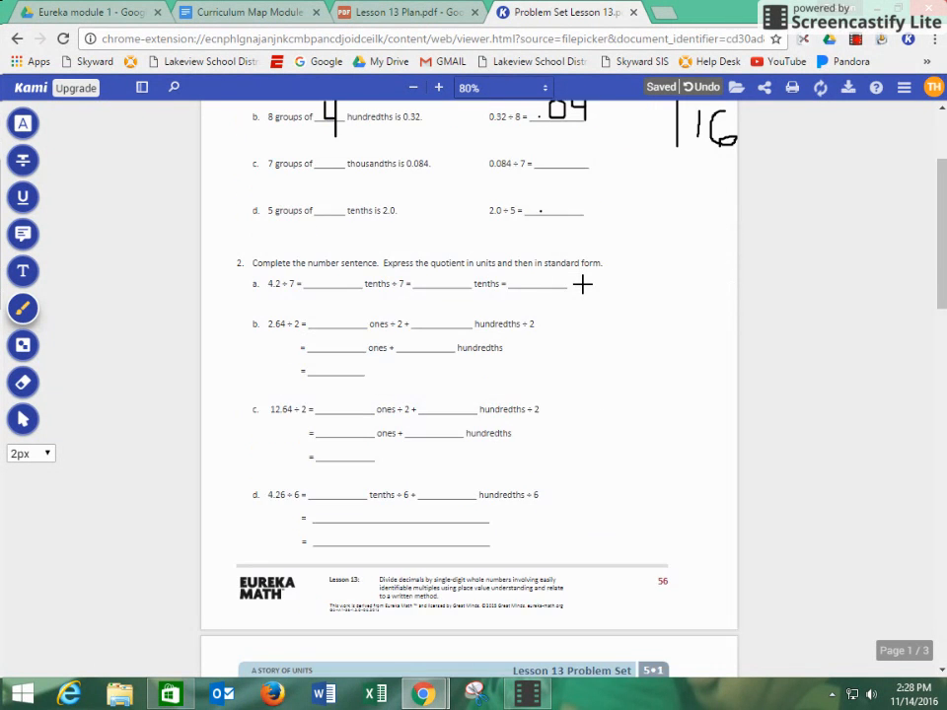
{"action": "scroll", "scroll_direction": "down", "scroll_amount": 3}
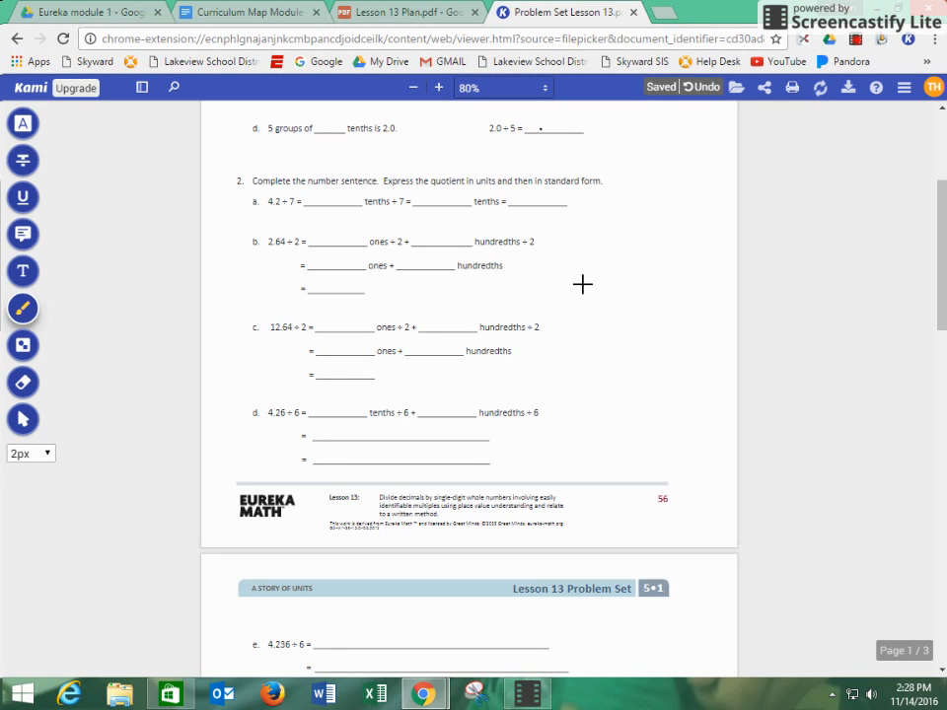
{"action": "mouse_move", "coordinate": [481, 342]}
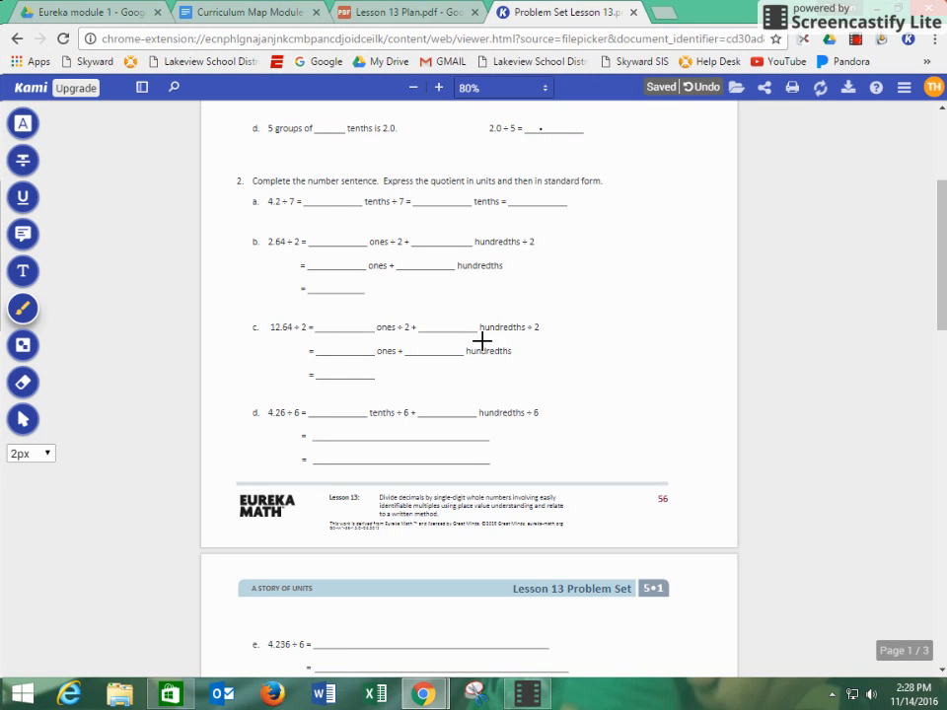
{"action": "mouse_move", "coordinate": [379, 395]}
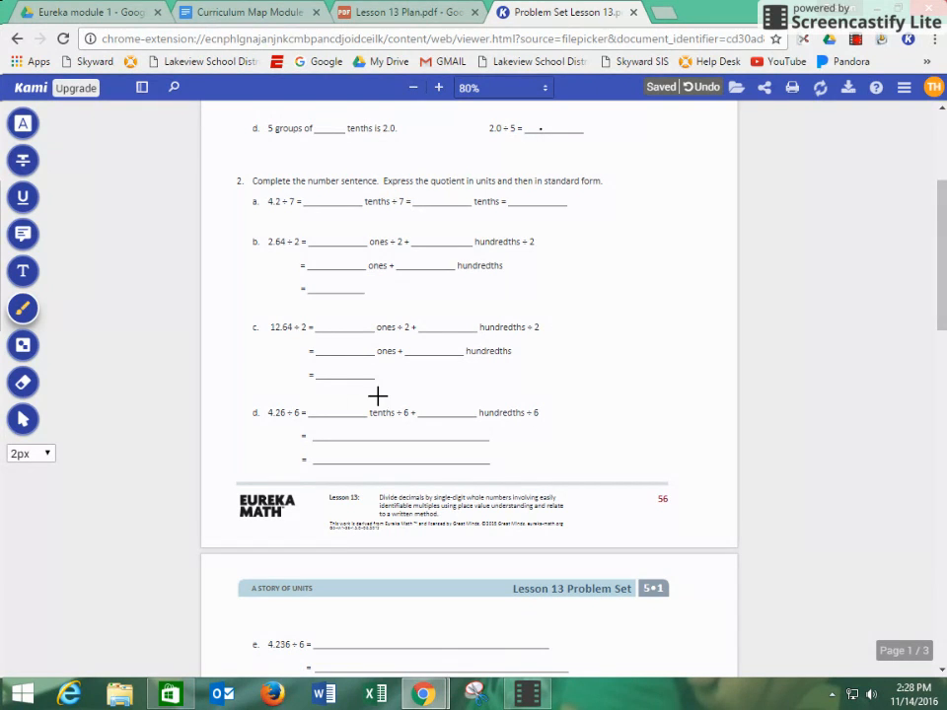
{"action": "mouse_move", "coordinate": [402, 381]}
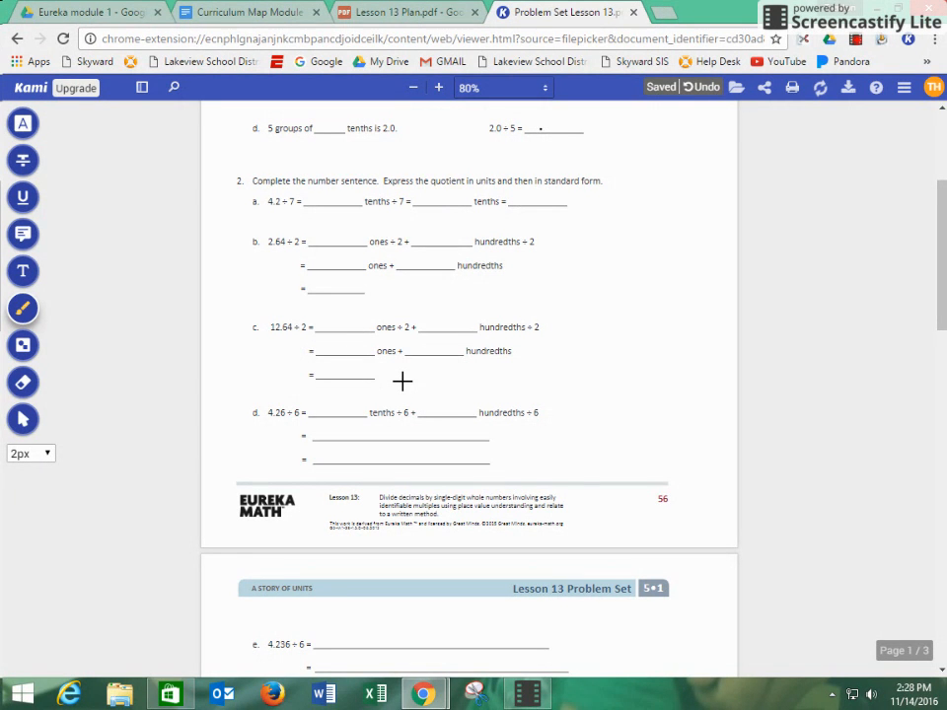
{"action": "mouse_move", "coordinate": [312, 184]}
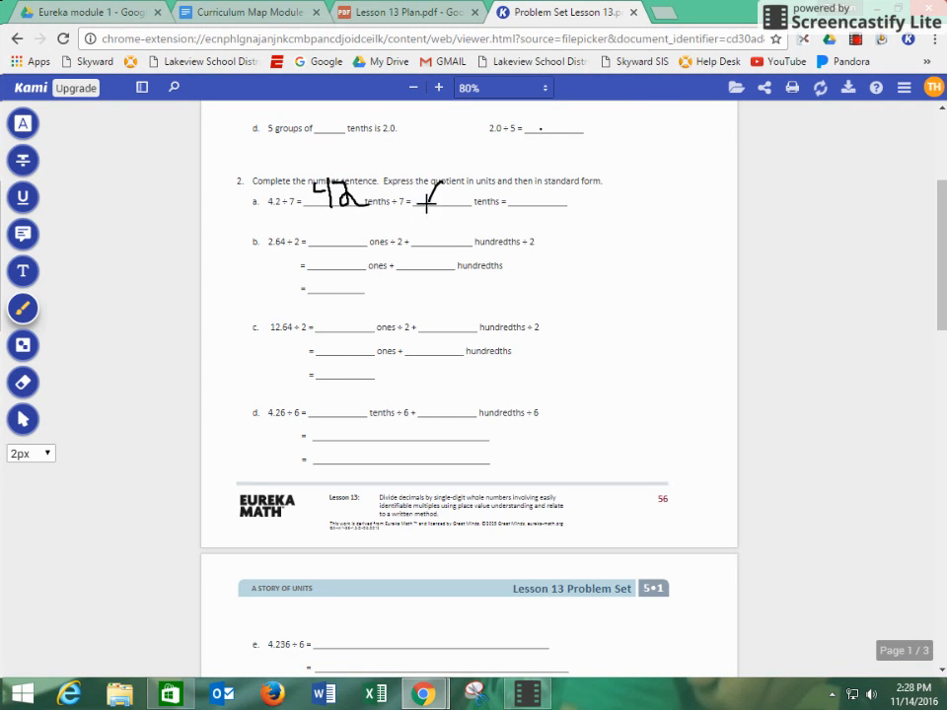
{"action": "left_click_drag", "start_coordinate": [426, 201], "coordinate": [450, 197]}
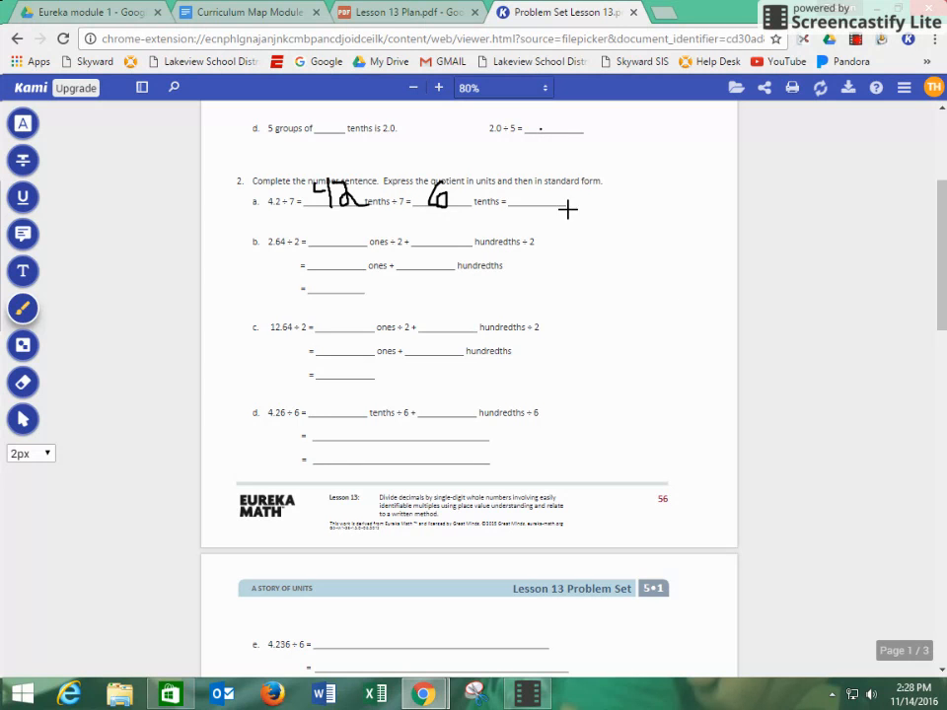
{"action": "mouse_move", "coordinate": [564, 268]}
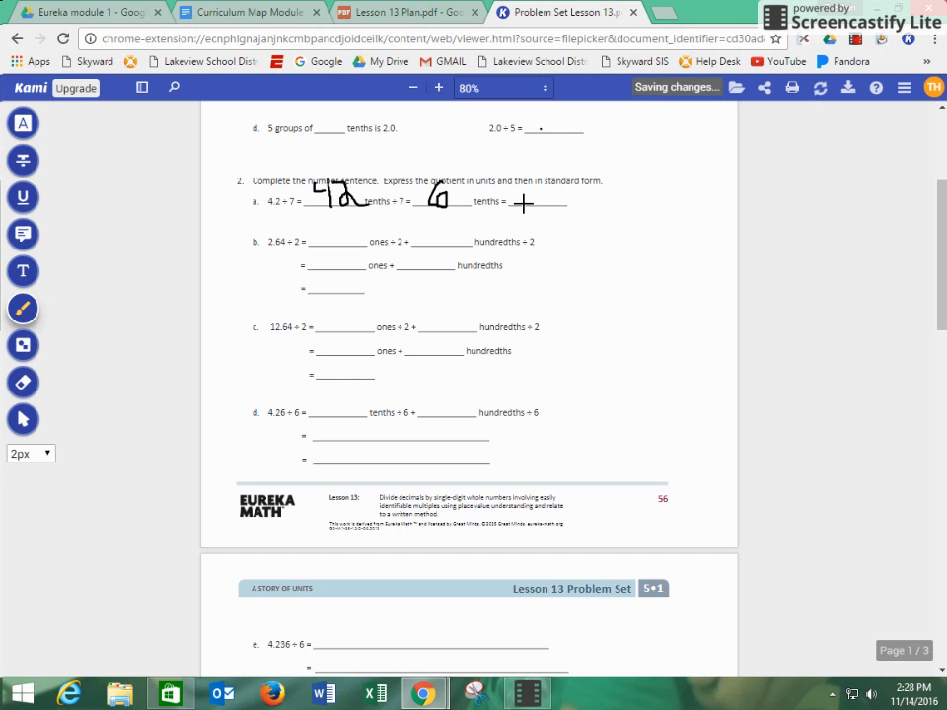
{"action": "left_click_drag", "start_coordinate": [540, 198], "coordinate": [553, 209]}
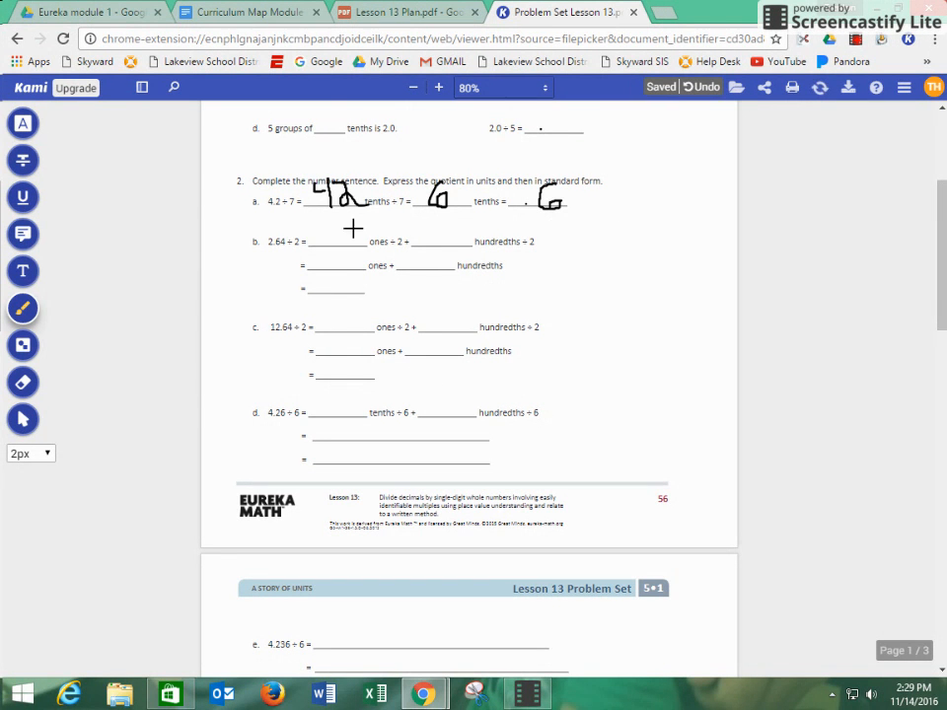
Step: Work problem 2b with 2 ones, 64 hundredths, 32 hundredths and the answer 1.32
{"action": "left_click_drag", "start_coordinate": [326, 246], "coordinate": [339, 233]}
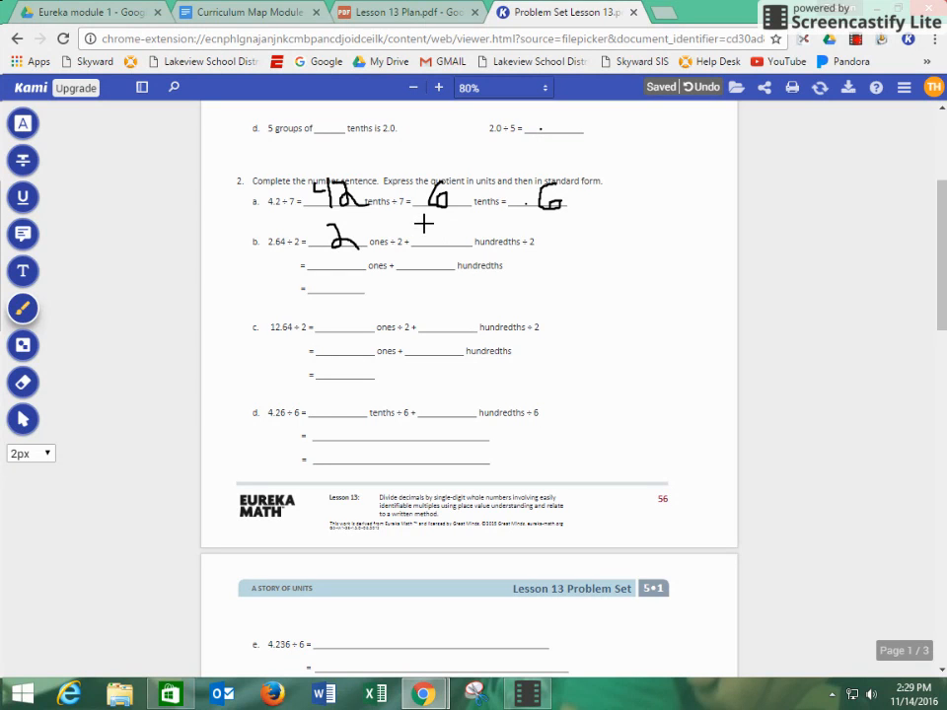
{"action": "left_click_drag", "start_coordinate": [425, 232], "coordinate": [435, 252]}
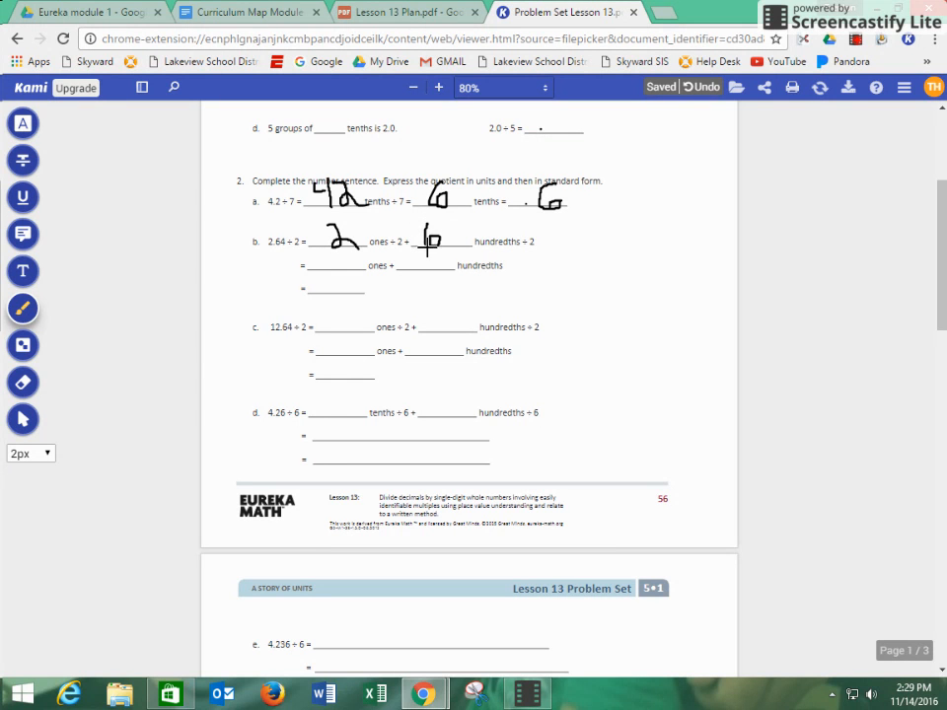
{"action": "left_click_drag", "start_coordinate": [434, 225], "coordinate": [434, 247]}
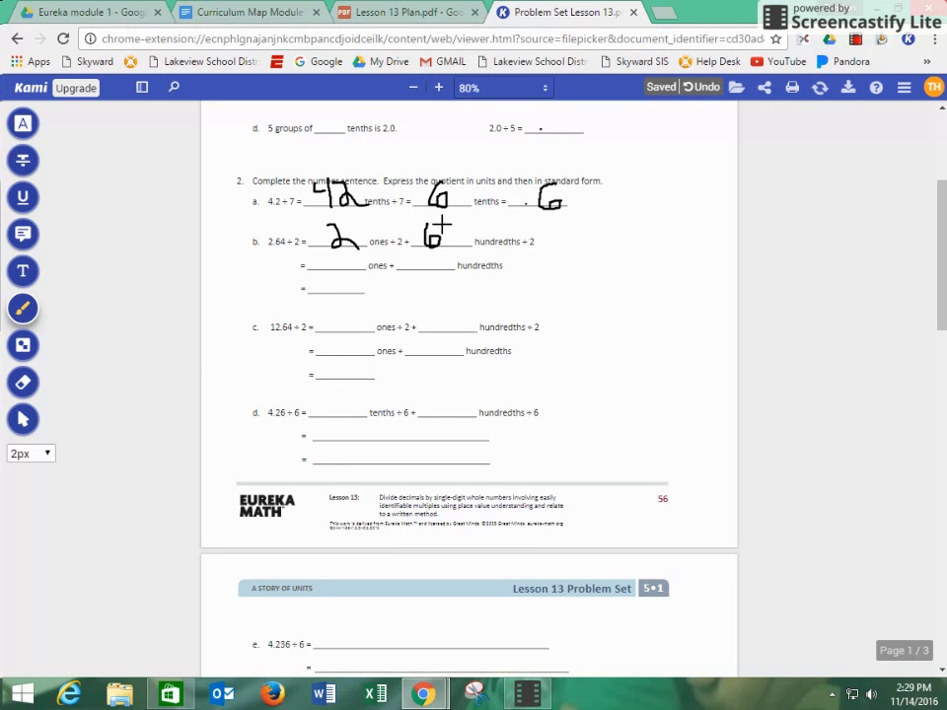
{"action": "left_click_drag", "start_coordinate": [430, 241], "coordinate": [458, 237]}
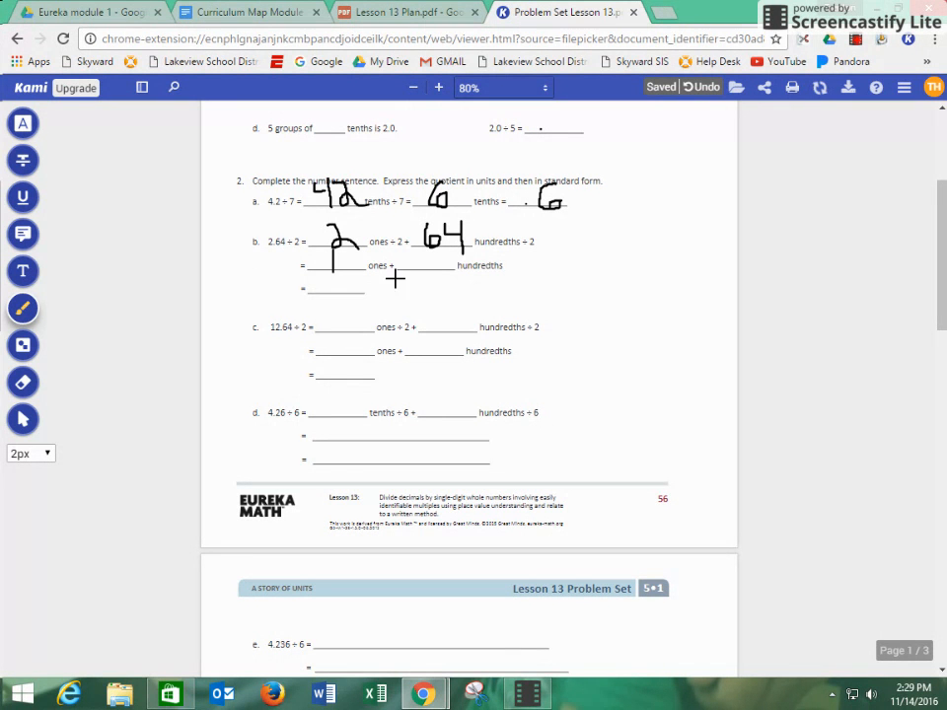
{"action": "mouse_move", "coordinate": [450, 266]}
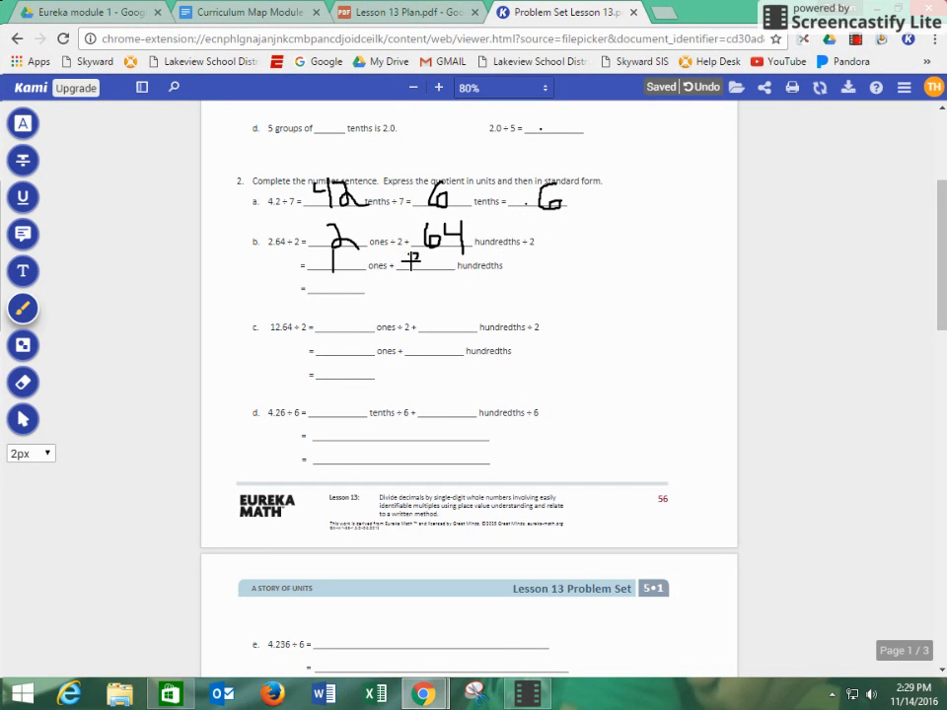
{"action": "left_click_drag", "start_coordinate": [410, 253], "coordinate": [418, 277]}
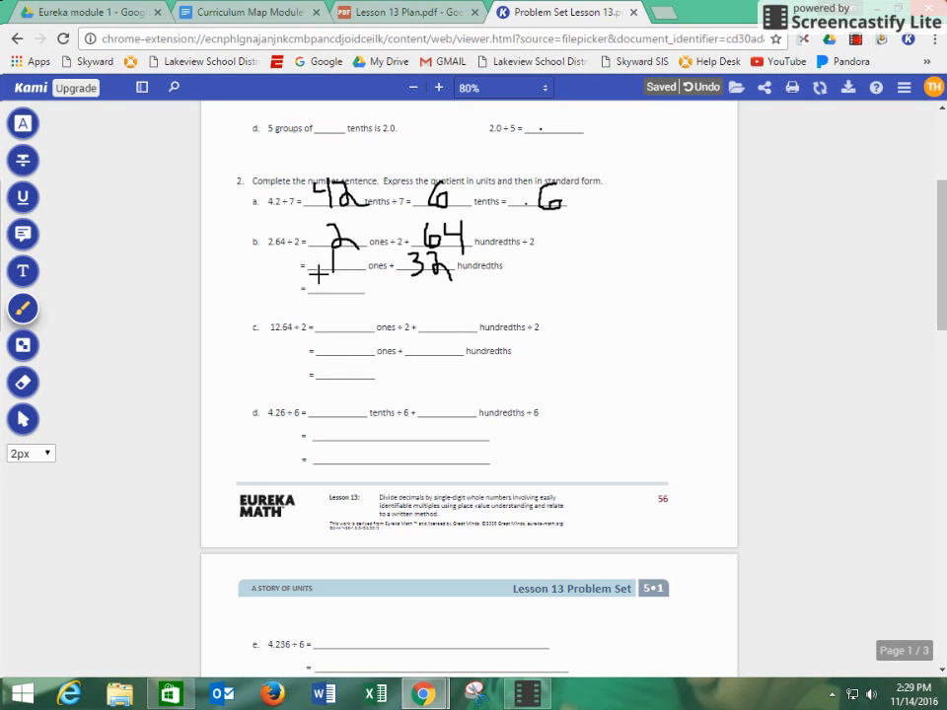
{"action": "left_click_drag", "start_coordinate": [326, 276], "coordinate": [332, 286]}
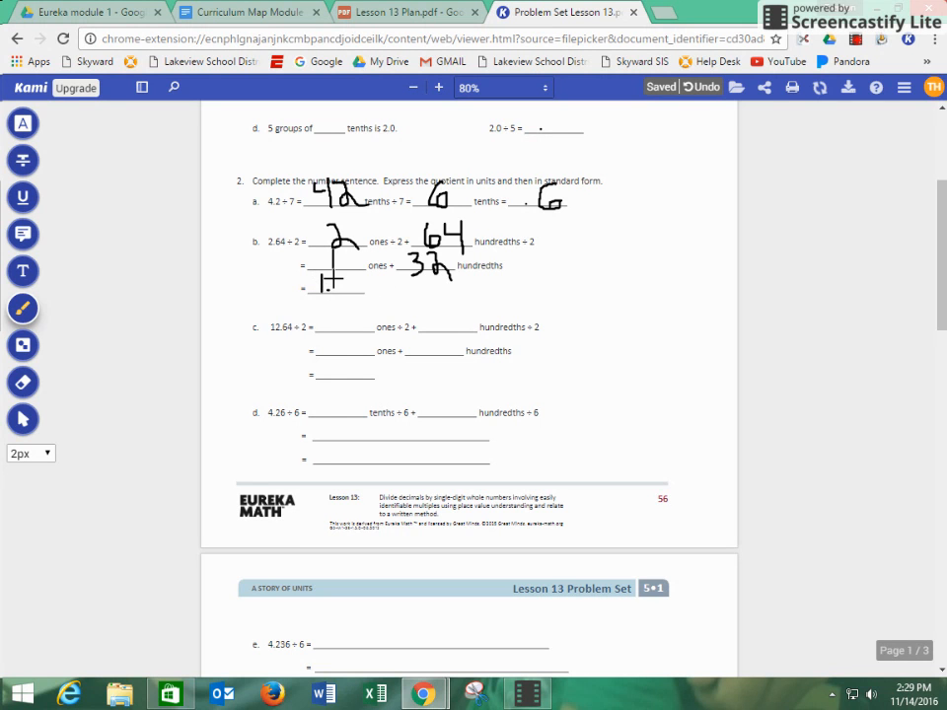
{"action": "left_click_drag", "start_coordinate": [316, 289], "coordinate": [352, 286]}
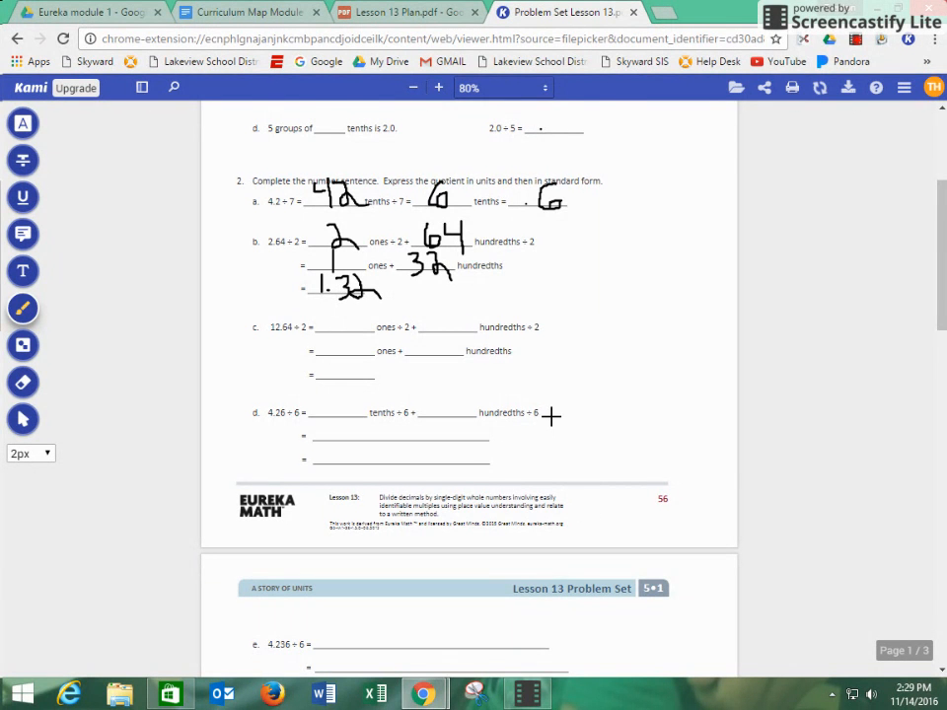
{"action": "scroll", "scroll_direction": "down", "scroll_amount": 3}
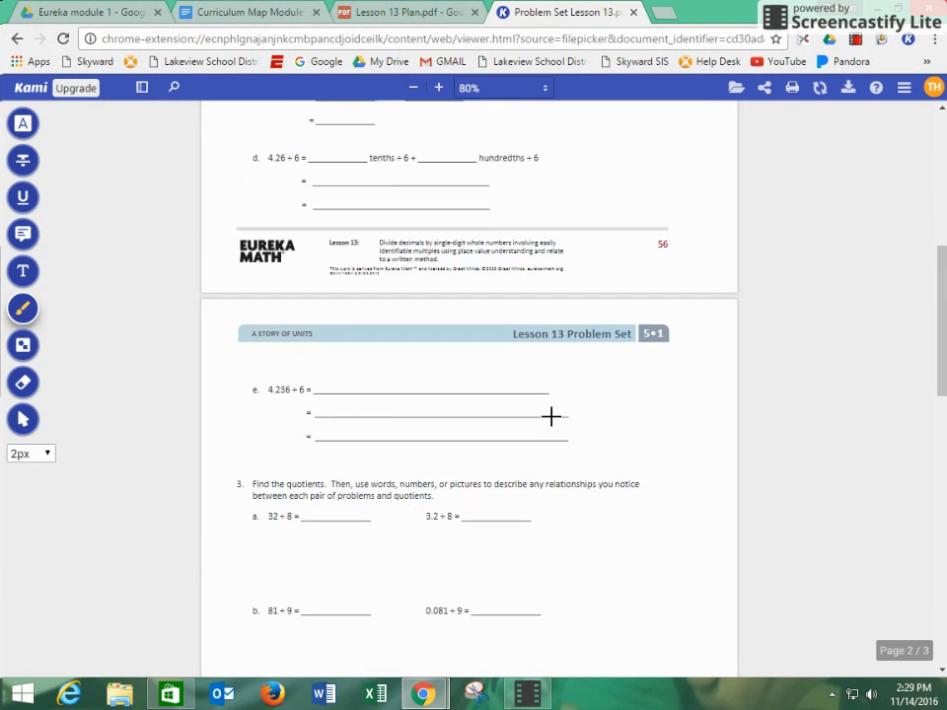
{"action": "scroll", "scroll_direction": "down", "scroll_amount": 3}
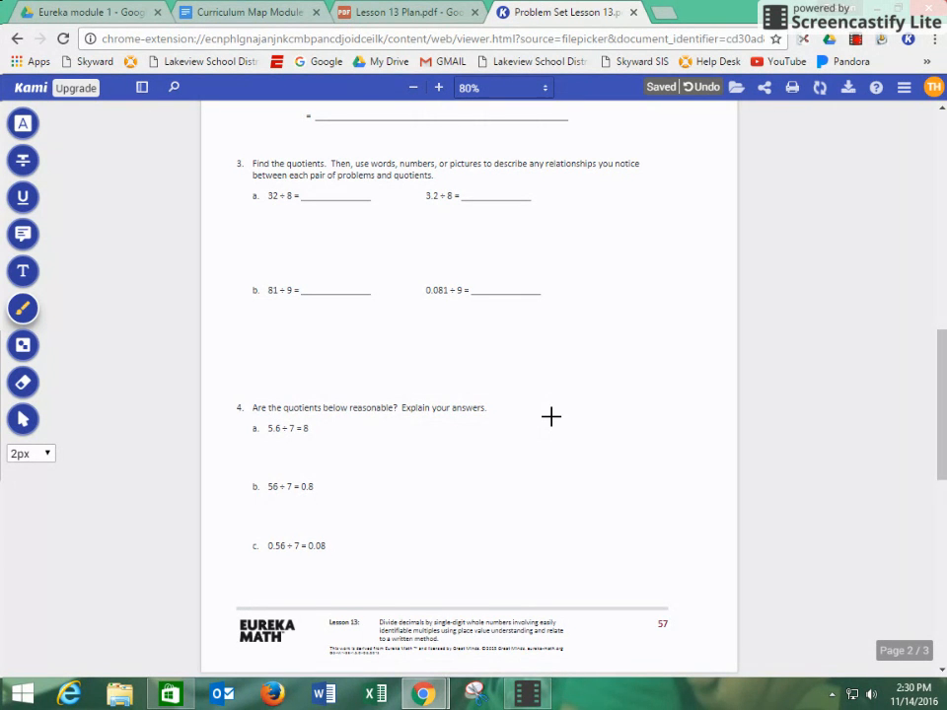
{"action": "mouse_move", "coordinate": [523, 411]}
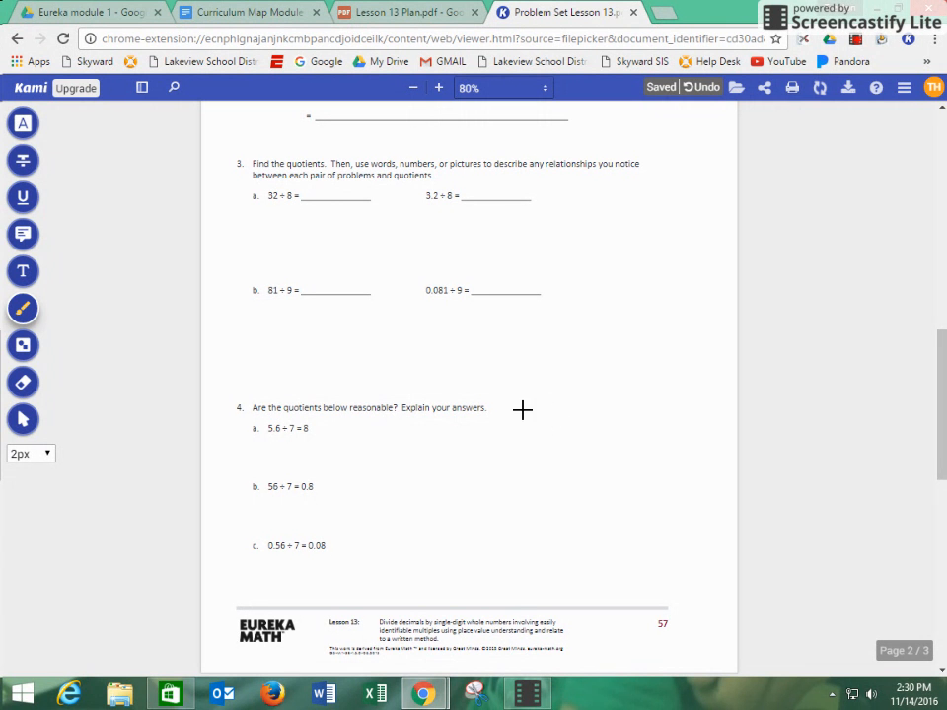
{"action": "mouse_move", "coordinate": [306, 265]}
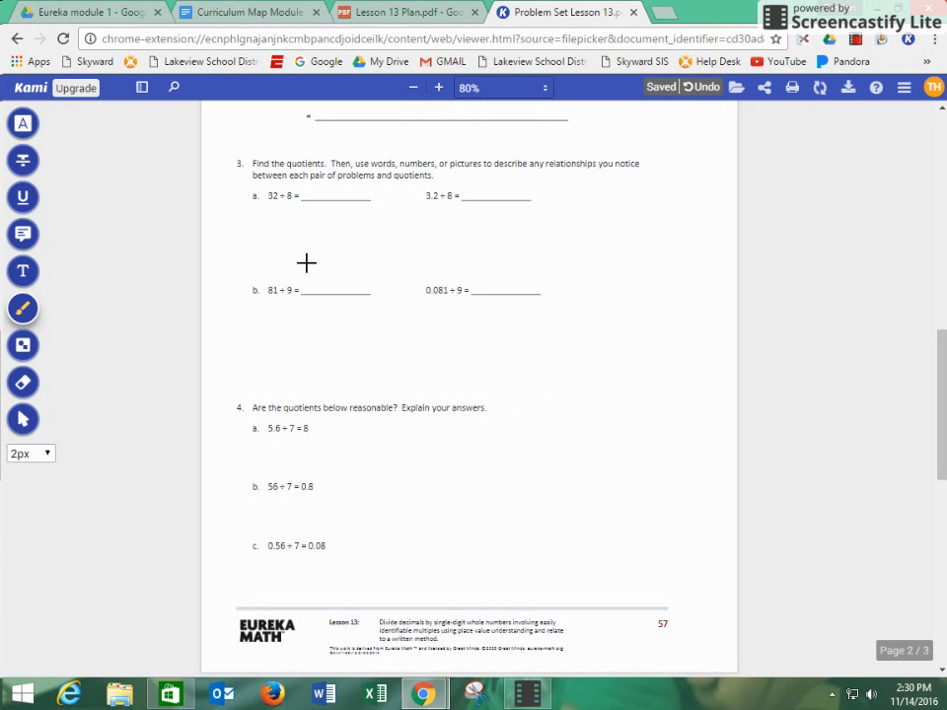
{"action": "mouse_move", "coordinate": [442, 195]}
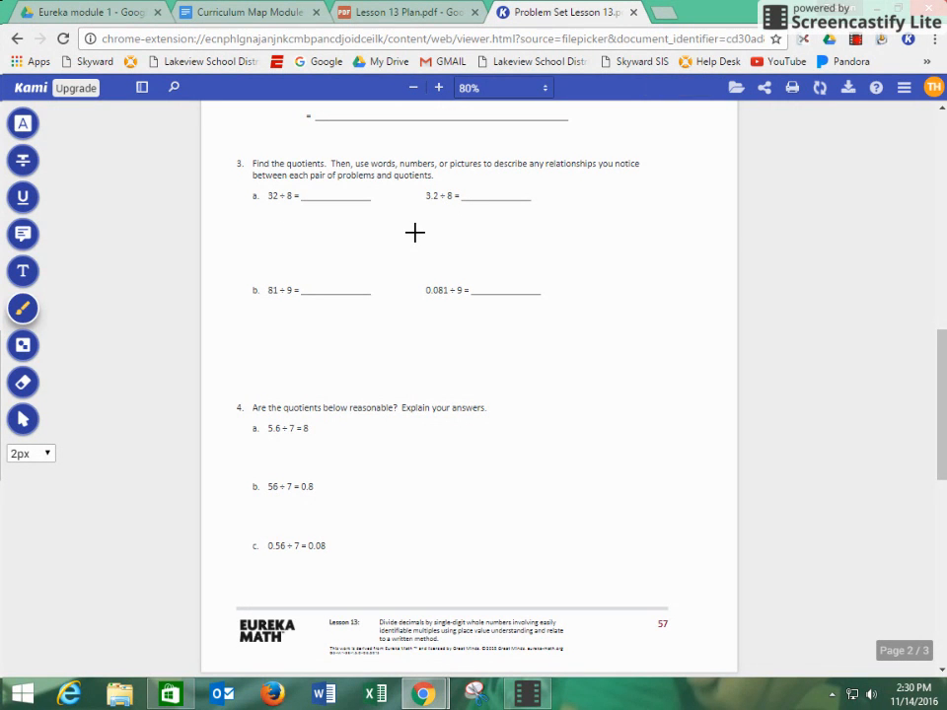
{"action": "mouse_move", "coordinate": [391, 209]}
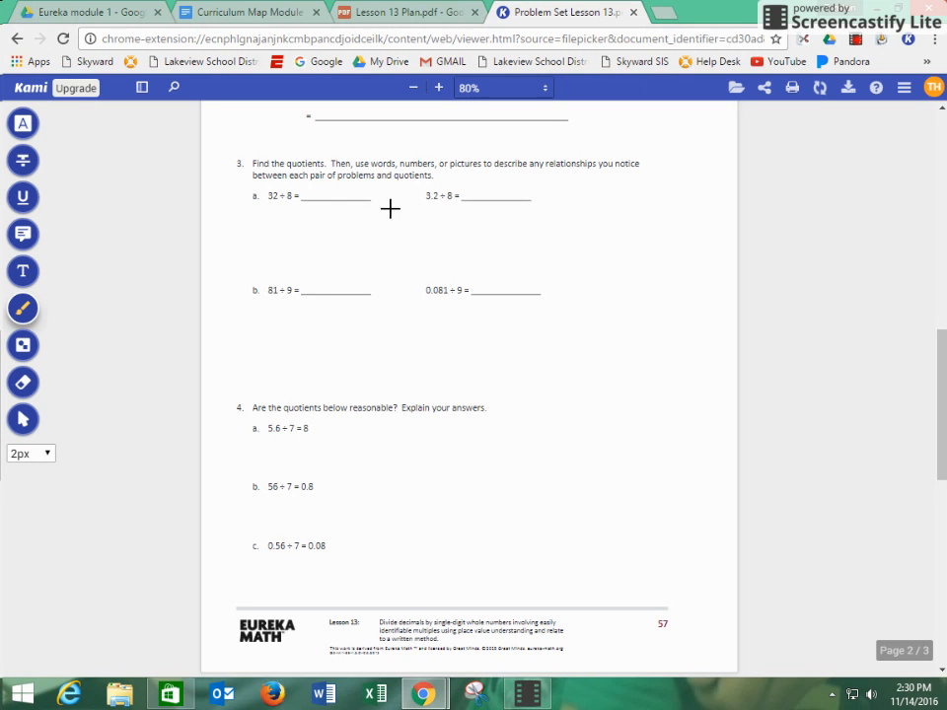
{"action": "mouse_move", "coordinate": [363, 221]}
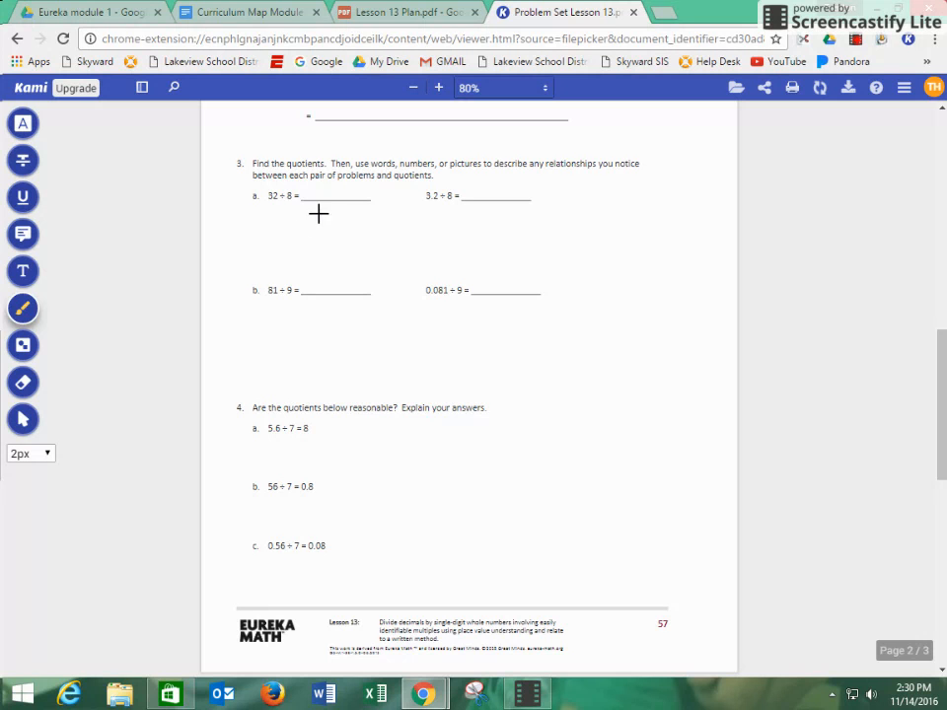
{"action": "mouse_move", "coordinate": [324, 182]}
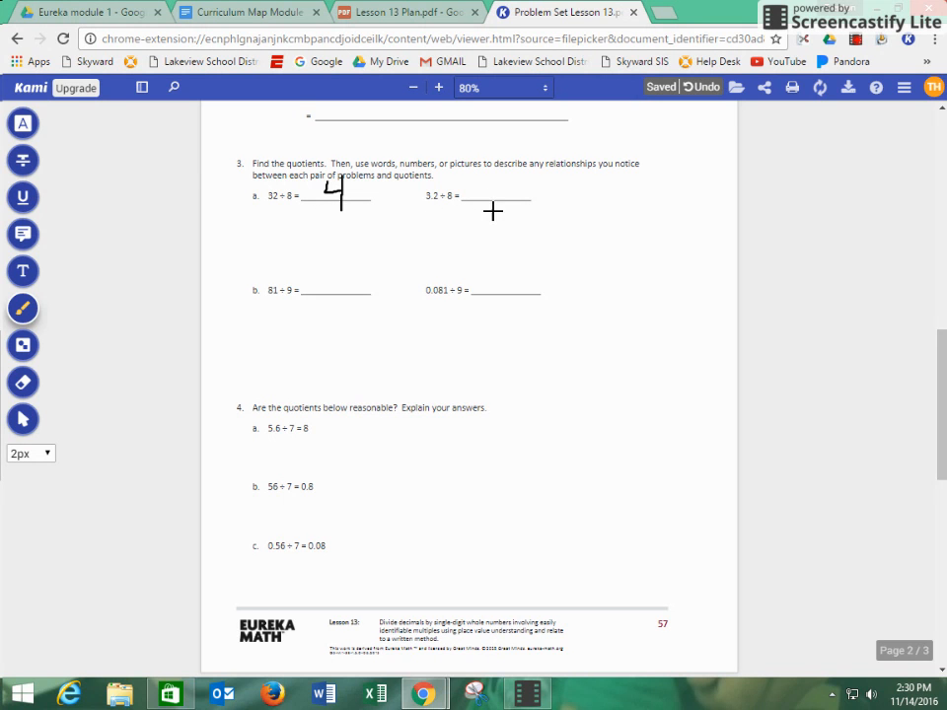
{"action": "mouse_move", "coordinate": [505, 217]}
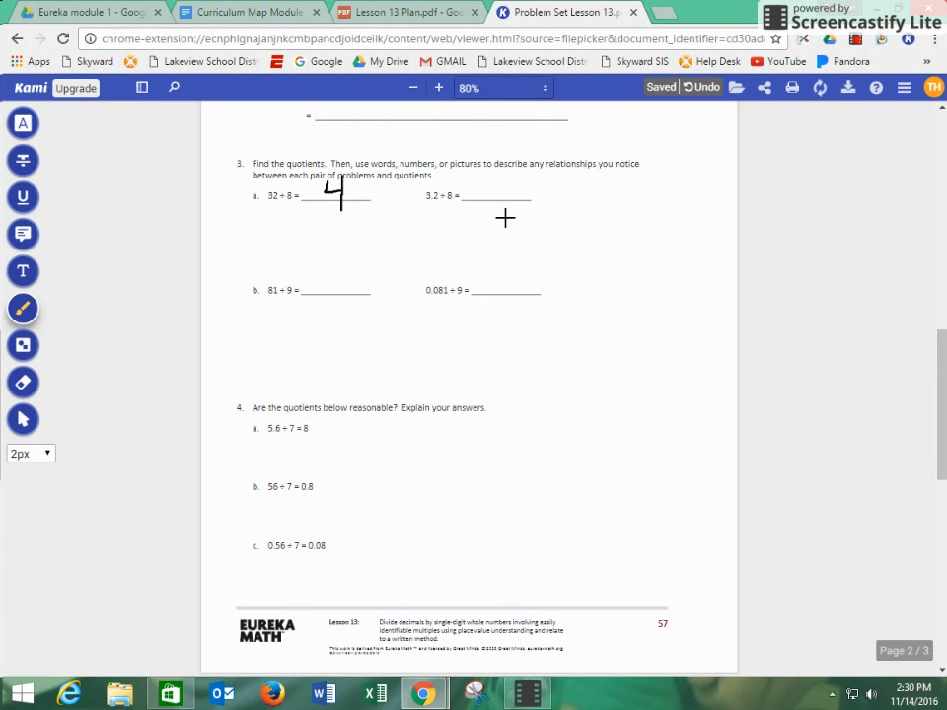
{"action": "mouse_move", "coordinate": [545, 213]}
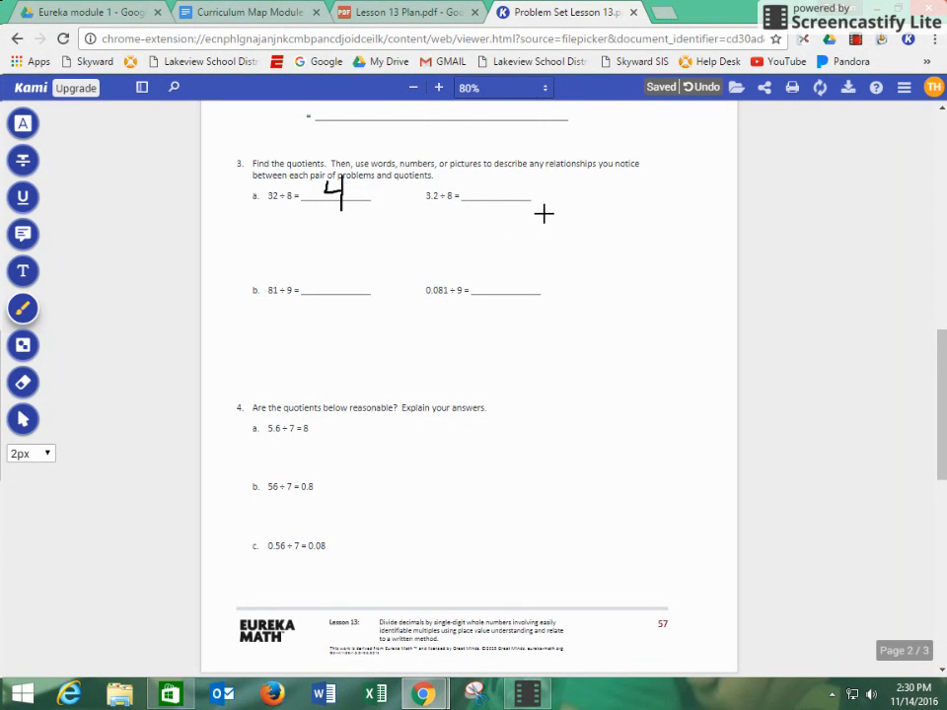
{"action": "mouse_move", "coordinate": [582, 189]}
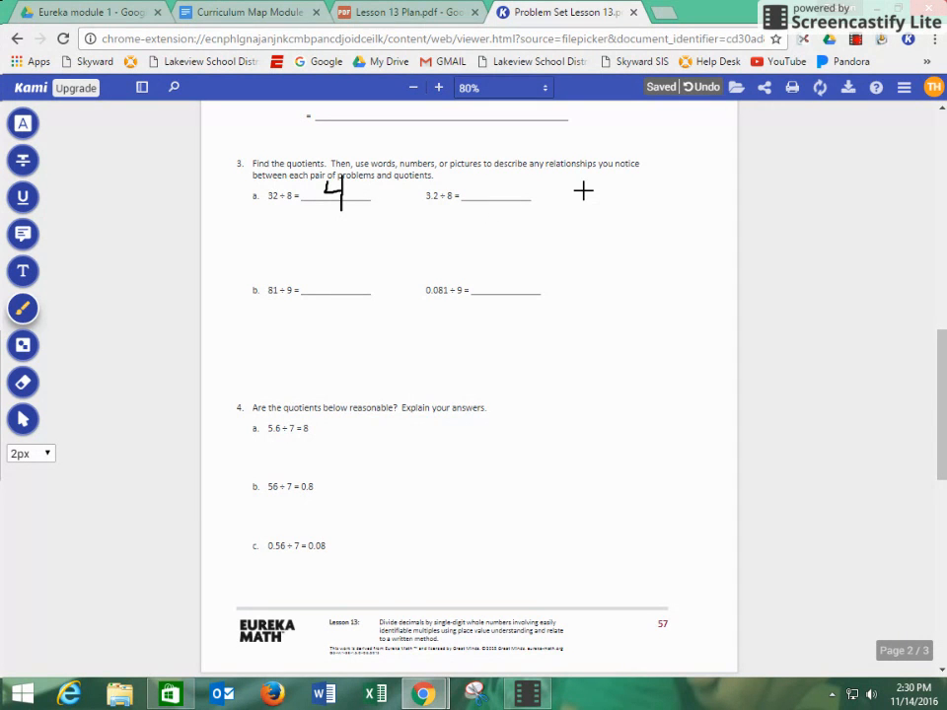
Step: Draw a ones/tenths chart for 3a showing 3 ones 2 tenths with 32 tenths written beneath
{"action": "left_click_drag", "start_coordinate": [584, 181], "coordinate": [568, 280]}
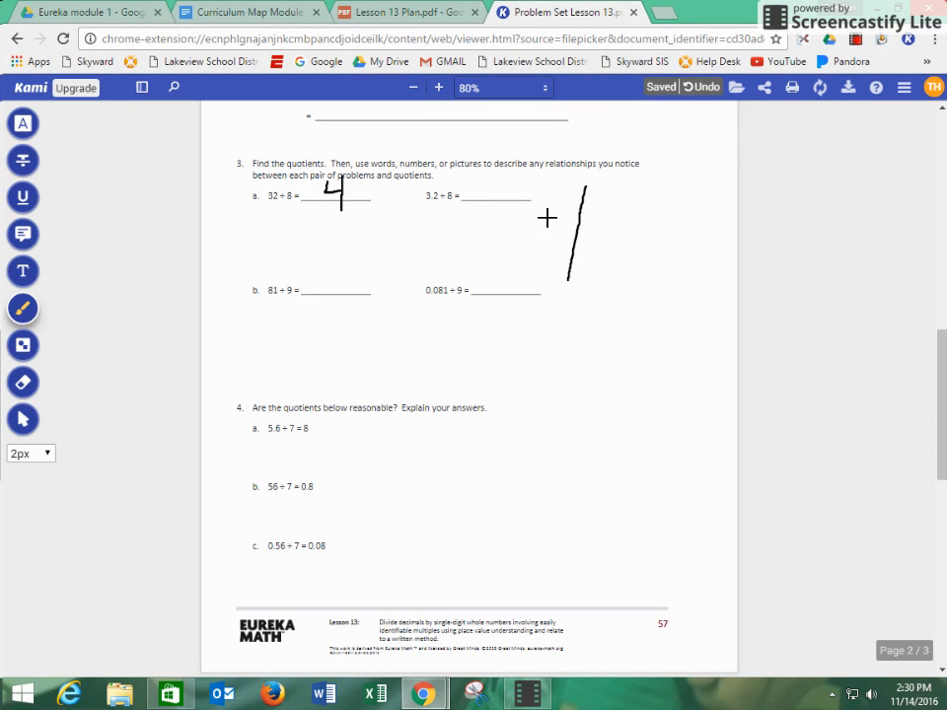
{"action": "left_click_drag", "start_coordinate": [553, 215], "coordinate": [621, 215]}
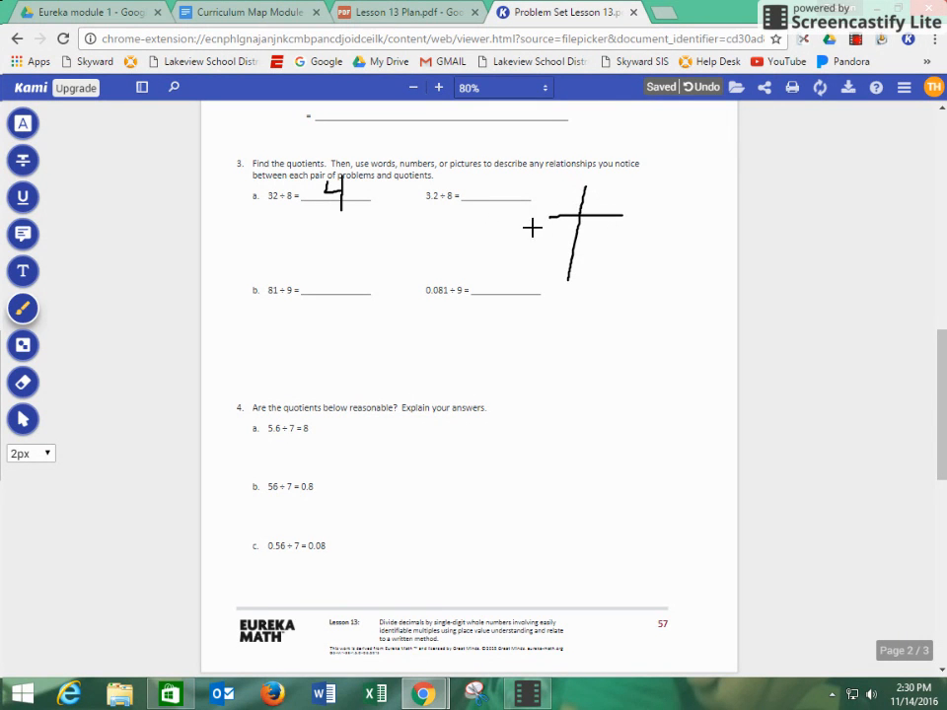
{"action": "left_click_drag", "start_coordinate": [528, 253], "coordinate": [553, 233]}
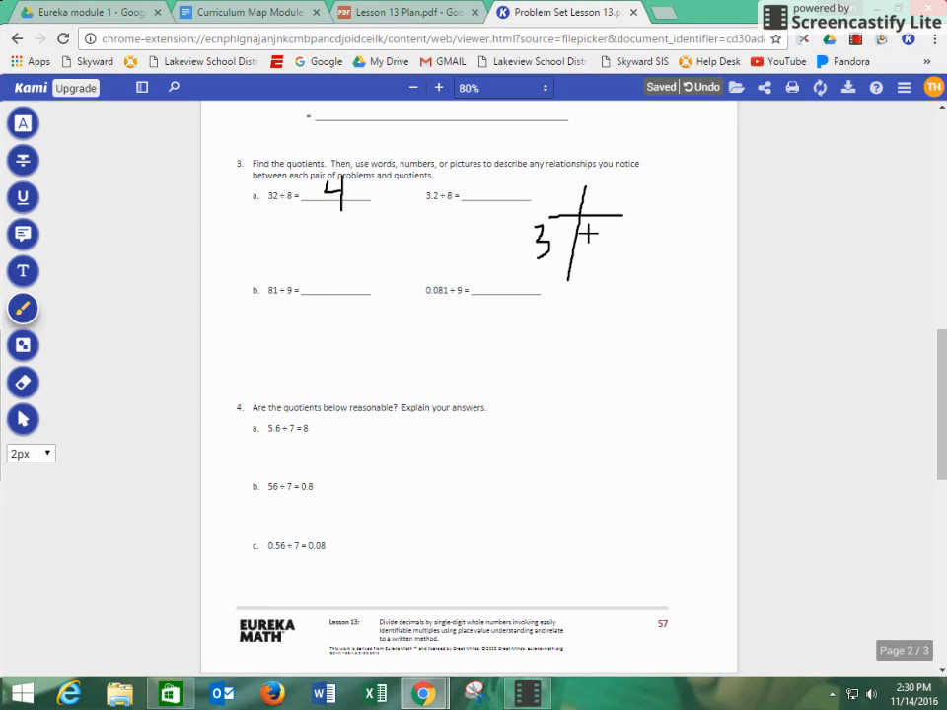
{"action": "left_click_drag", "start_coordinate": [592, 241], "coordinate": [602, 246]}
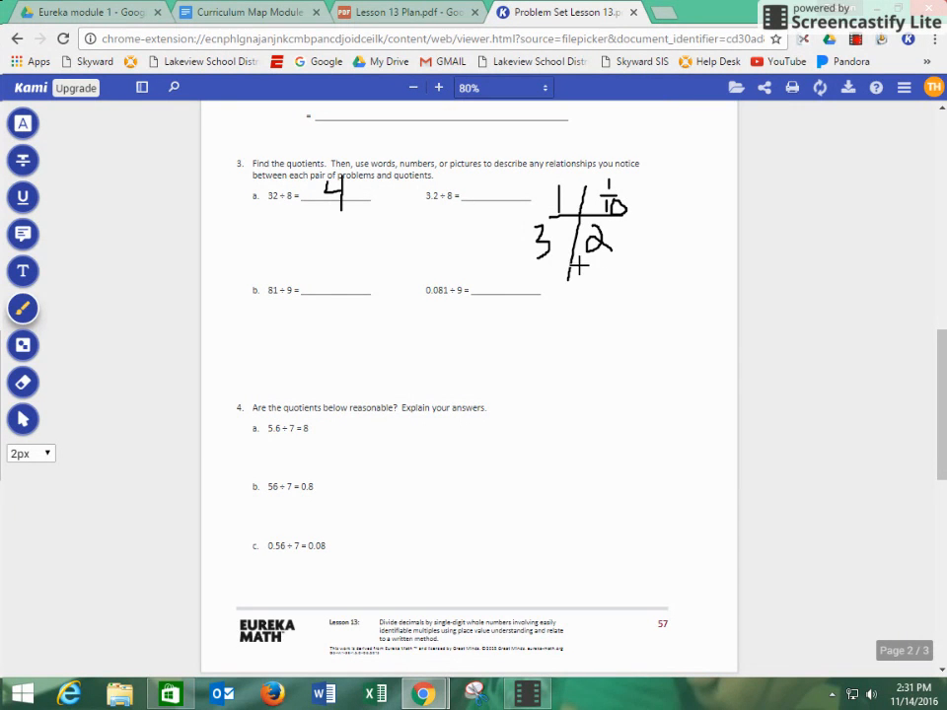
{"action": "left_click_drag", "start_coordinate": [513, 260], "coordinate": [648, 259]}
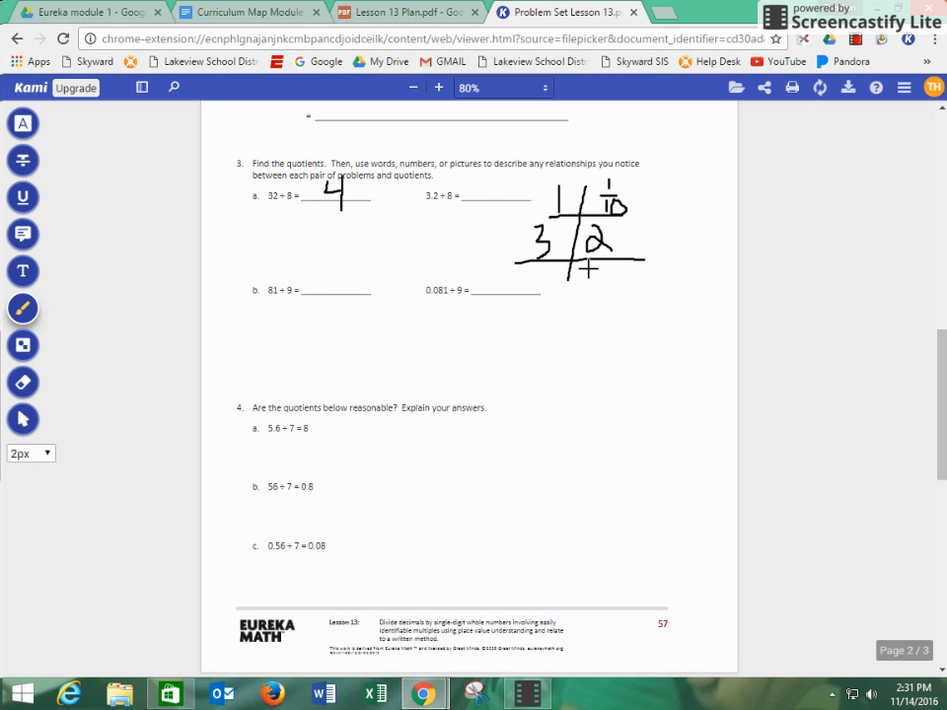
{"action": "left_click_drag", "start_coordinate": [596, 273], "coordinate": [608, 292]}
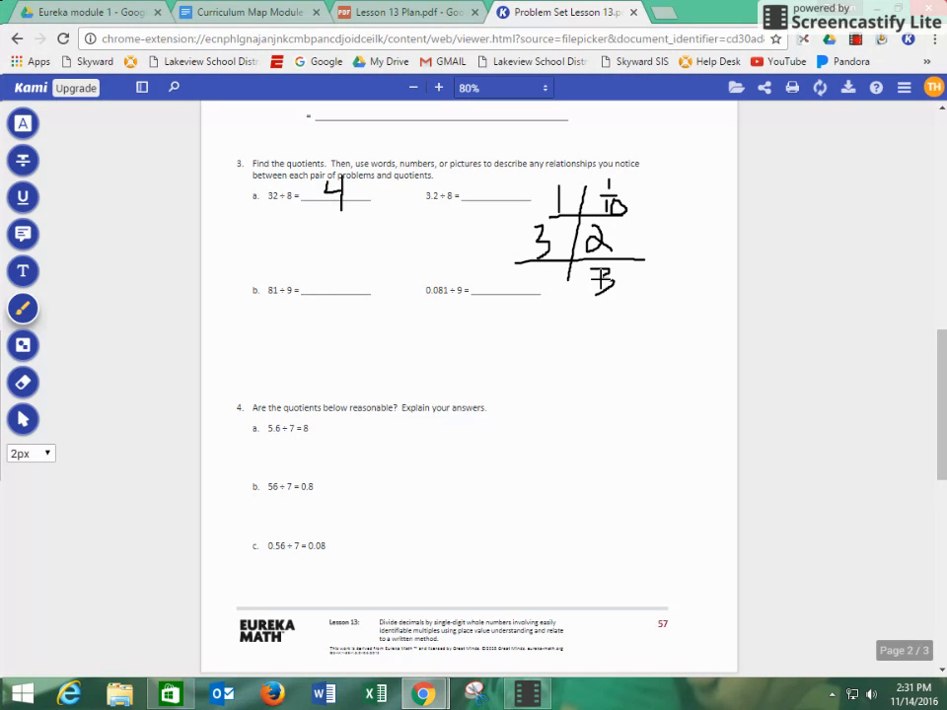
{"action": "left_click_drag", "start_coordinate": [596, 280], "coordinate": [641, 292]}
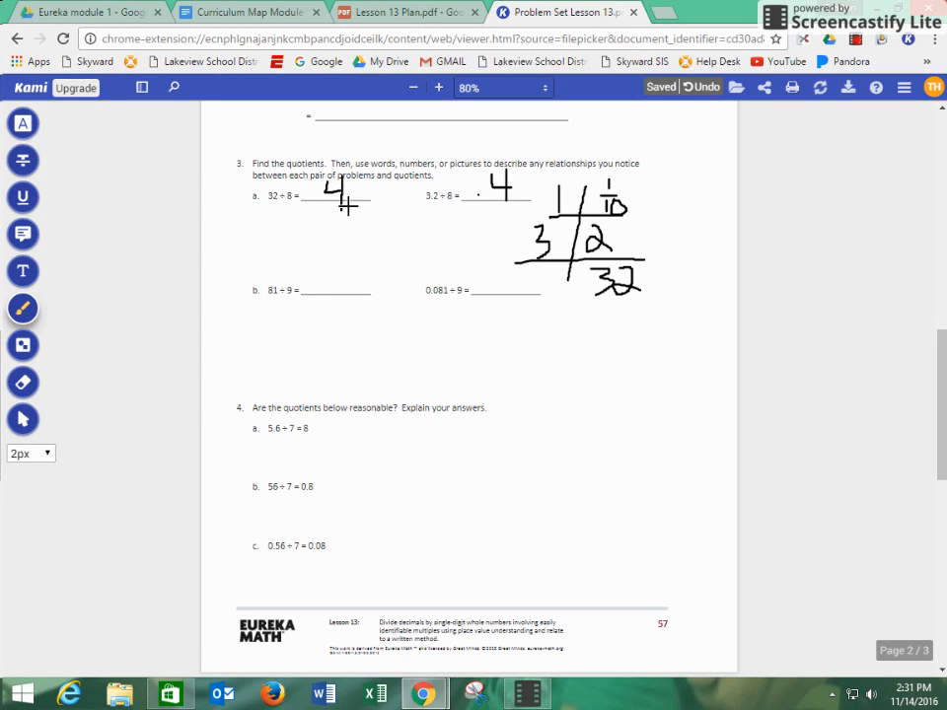
{"action": "mouse_move", "coordinate": [393, 383]}
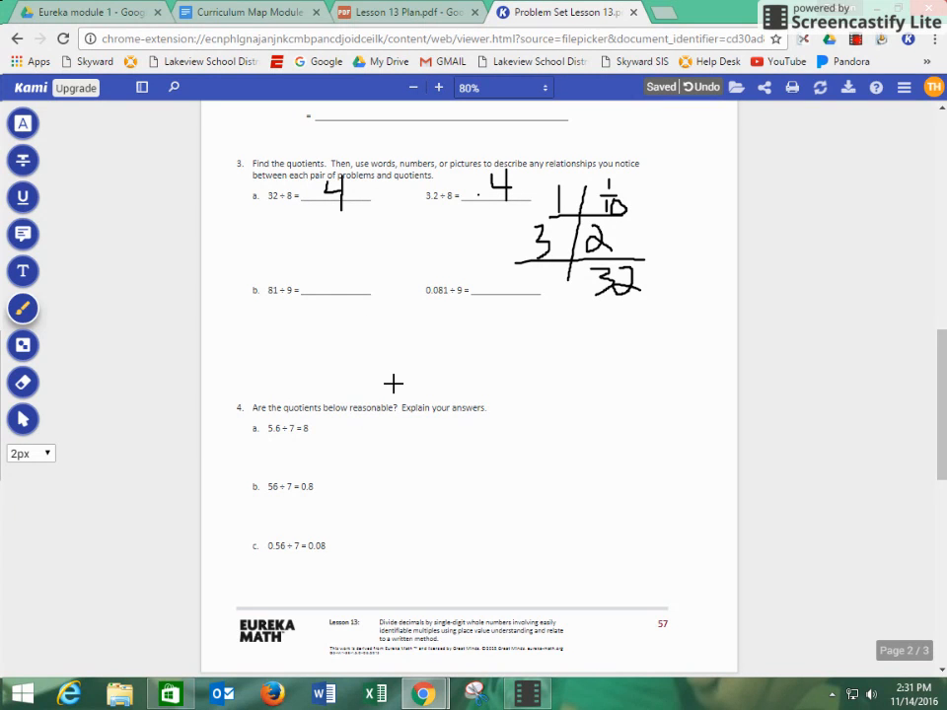
{"action": "mouse_move", "coordinate": [387, 460]}
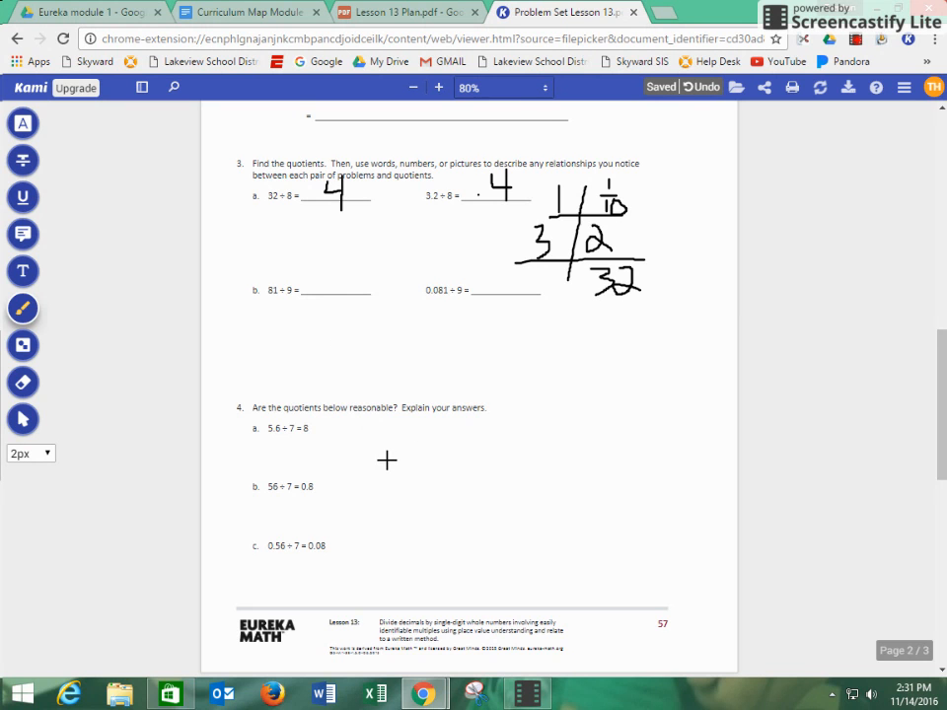
Step: Scroll down through problems 4–6, then back up to the top of page 1
{"action": "scroll", "scroll_direction": "down", "scroll_amount": 3}
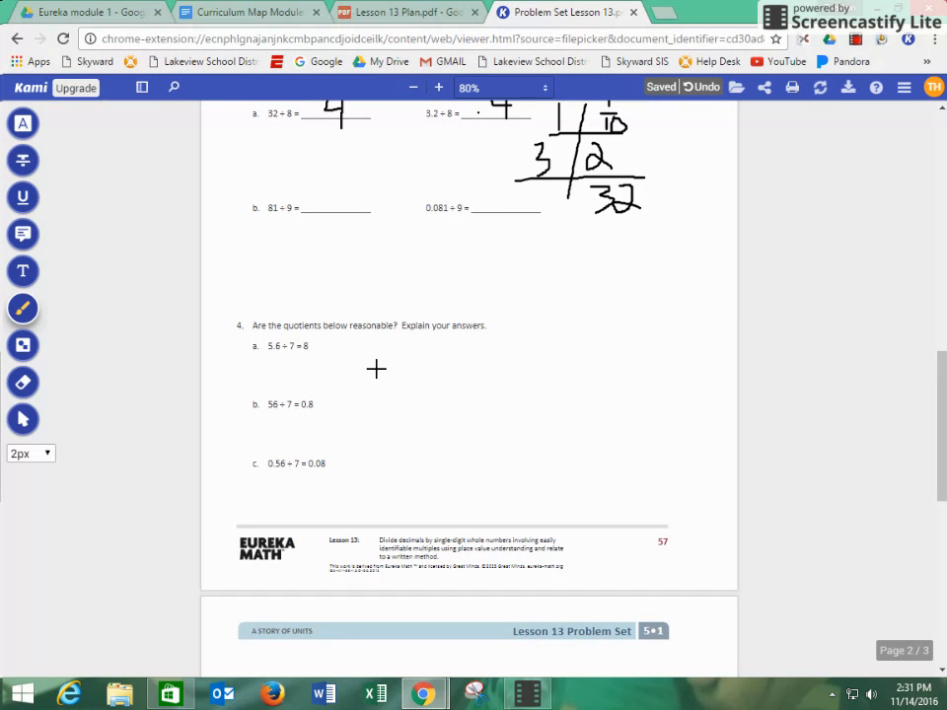
{"action": "mouse_move", "coordinate": [330, 370]}
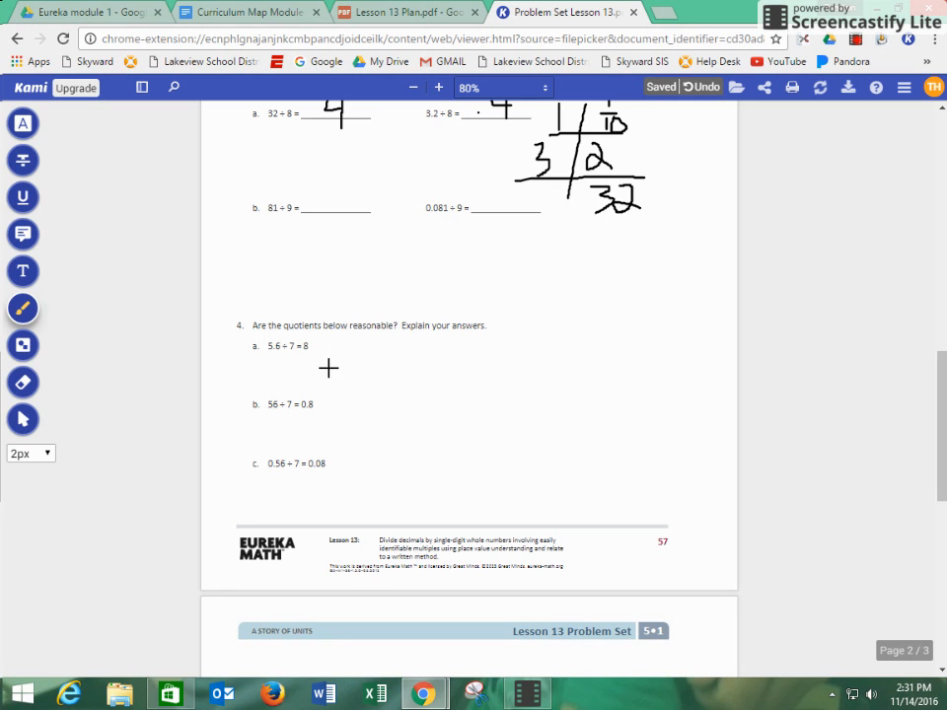
{"action": "scroll", "scroll_direction": "down", "scroll_amount": 3}
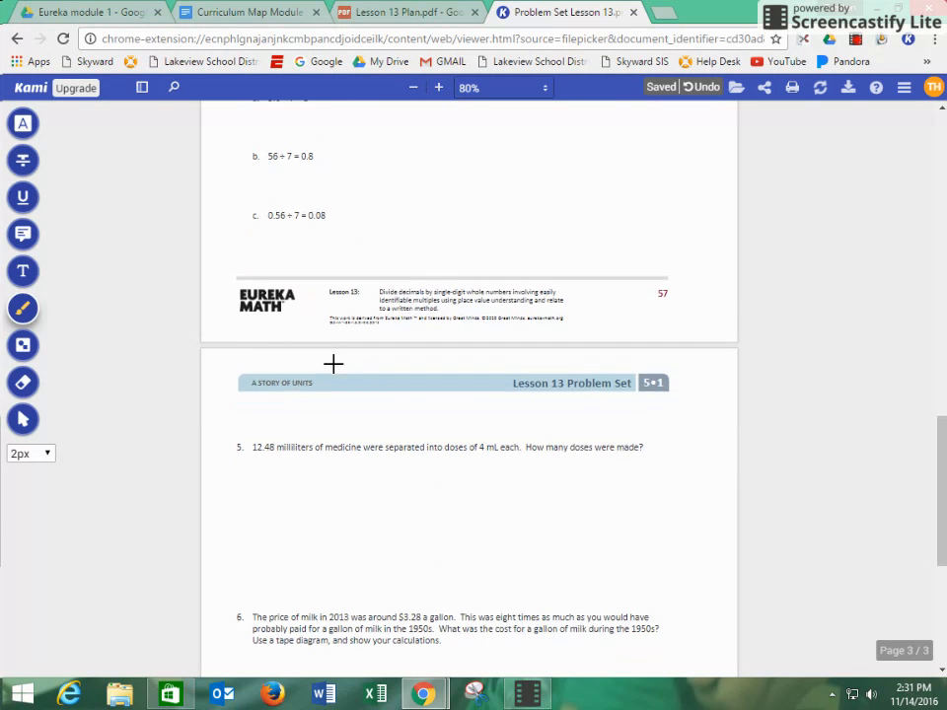
{"action": "scroll", "scroll_direction": "down", "scroll_amount": 3}
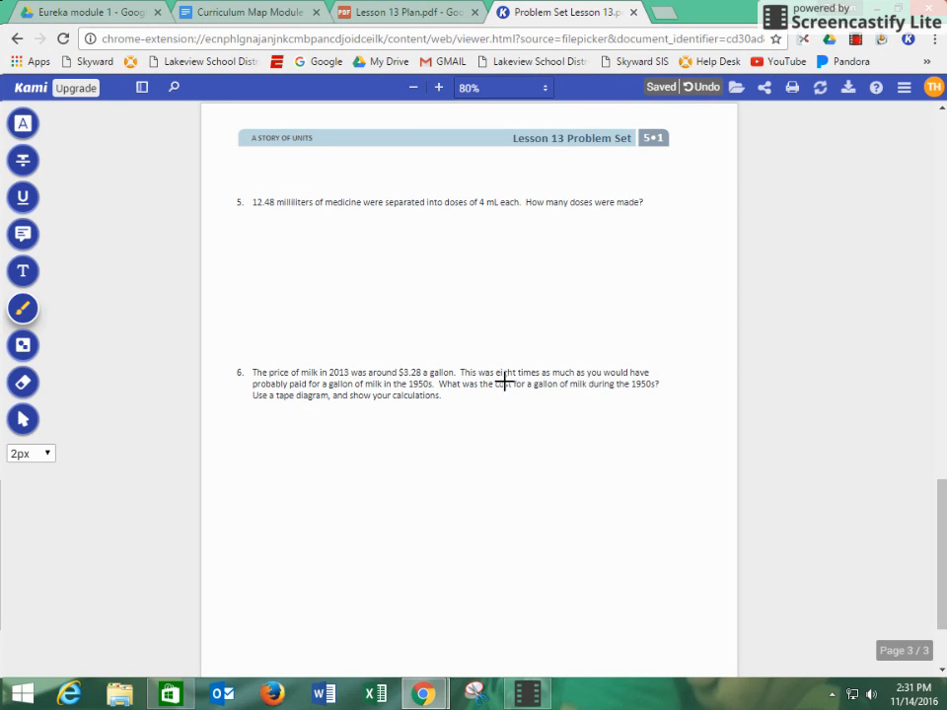
{"action": "scroll", "scroll_direction": "up", "scroll_amount": 3}
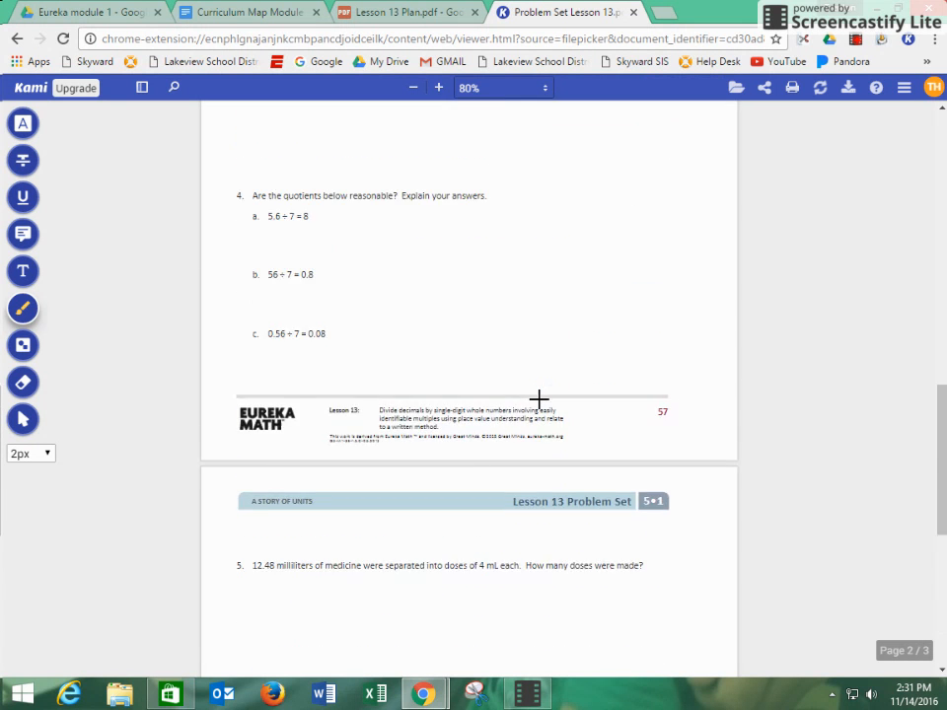
{"action": "scroll", "scroll_direction": "up", "scroll_amount": 3}
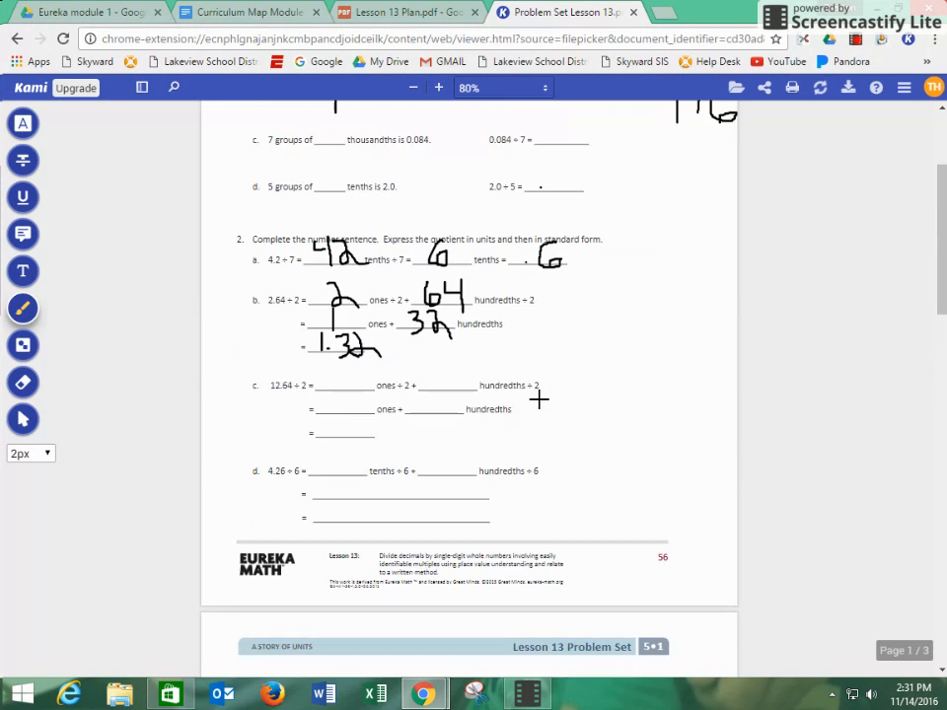
{"action": "scroll", "scroll_direction": "up", "scroll_amount": 3}
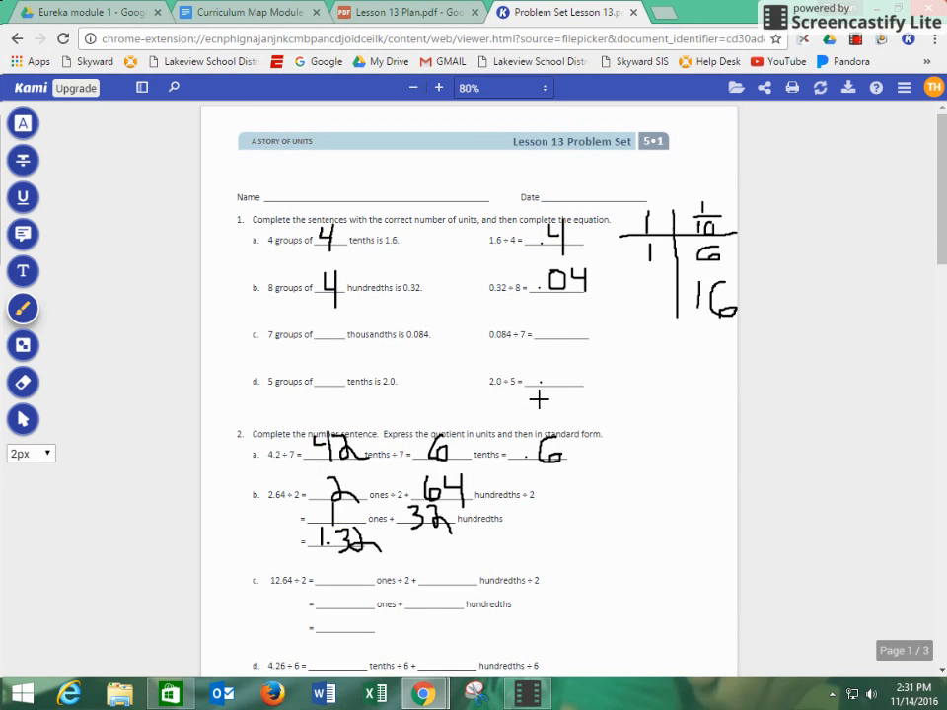